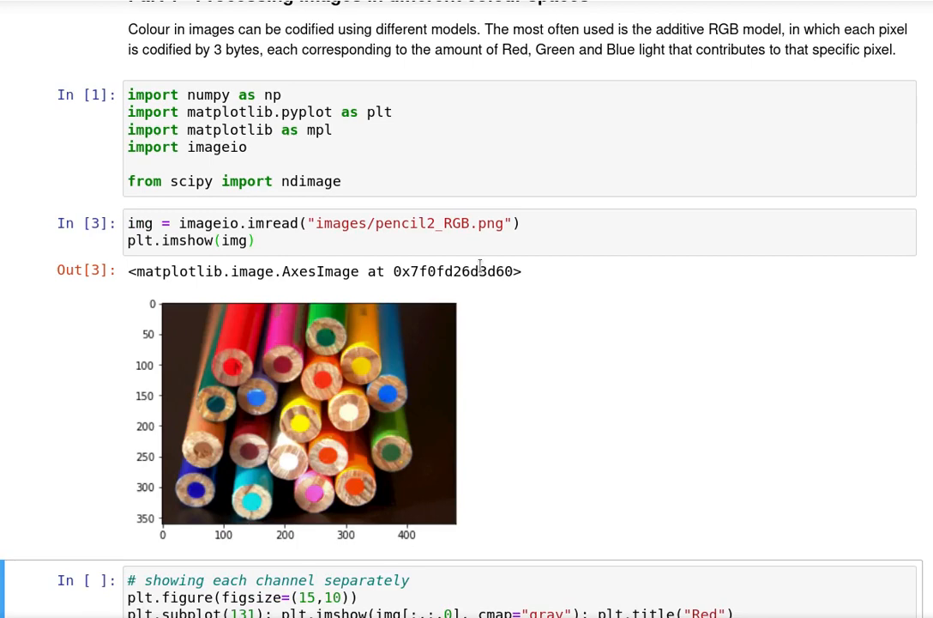
- Run the channel-splitting cell to show the pencil's R, G and B channels in grayscale
{"action": "scroll", "scroll_direction": "down", "scroll_amount": 3}
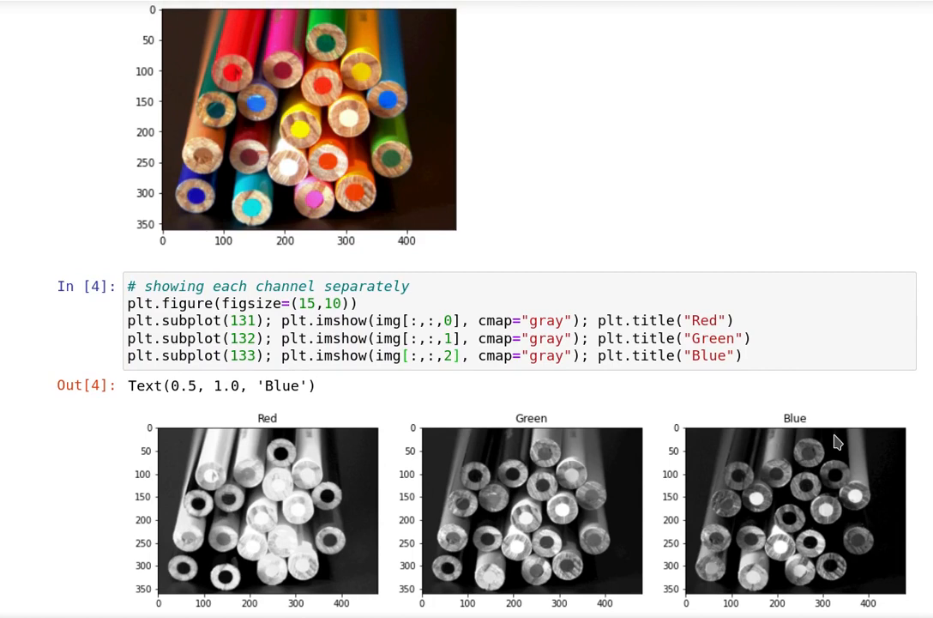
{"action": "mouse_move", "coordinate": [388, 115]}
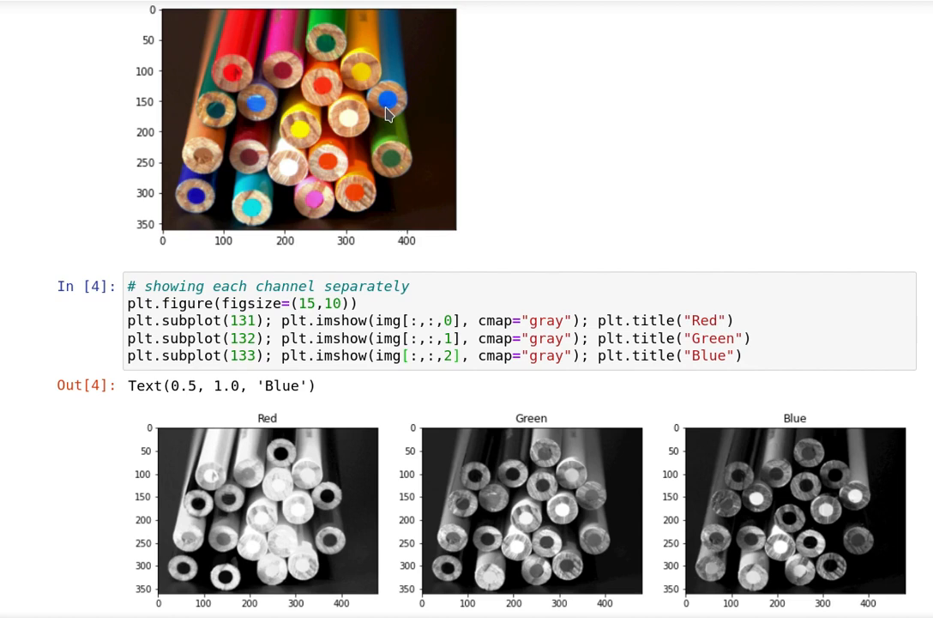
{"action": "mouse_move", "coordinate": [250, 556]}
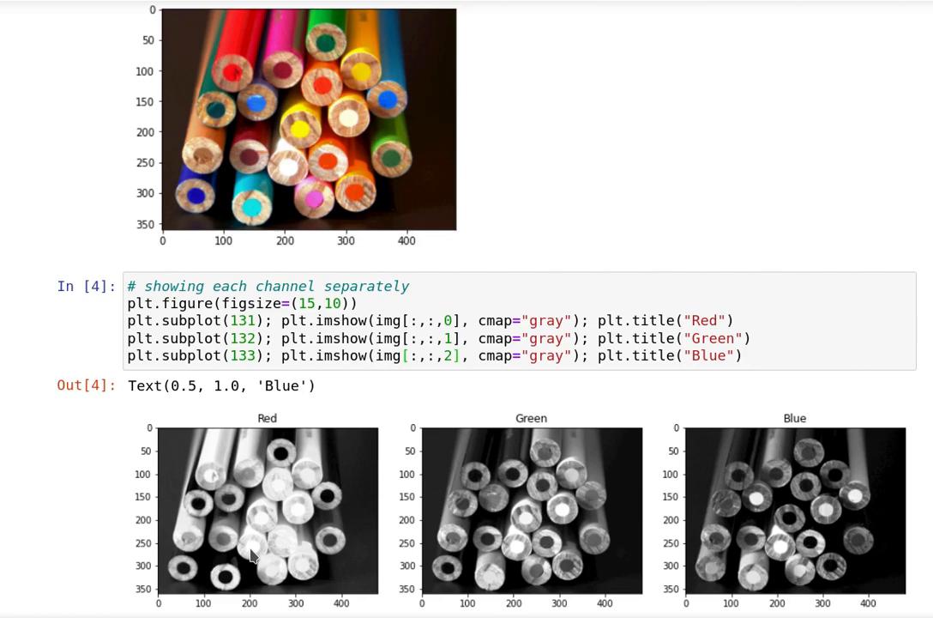
- Run the 'adding to R channel' cell to show red- and blue-brightened pencil versions
{"action": "scroll", "scroll_direction": "down", "scroll_amount": 3}
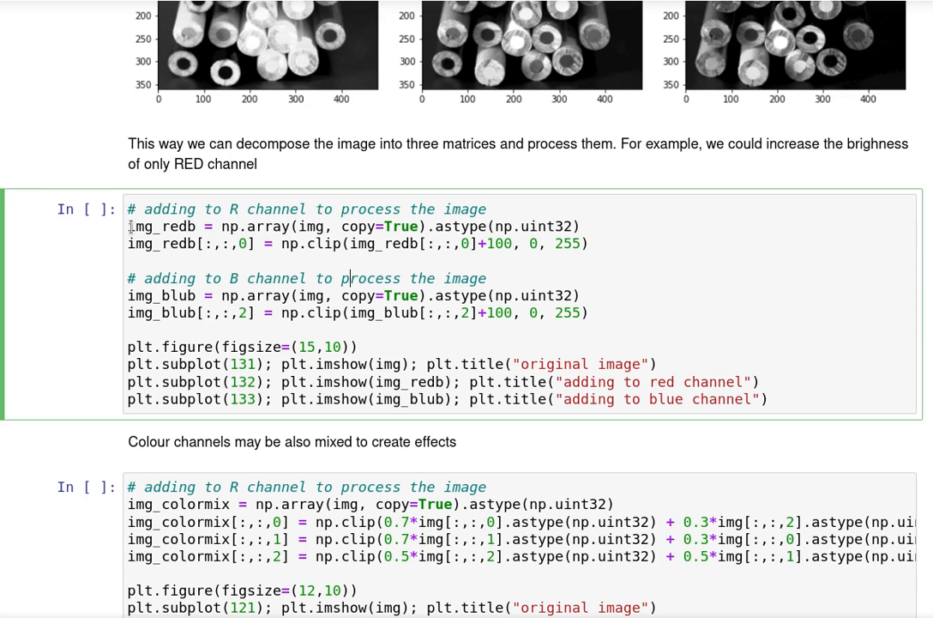
{"action": "double_click", "coordinate": [535, 226]}
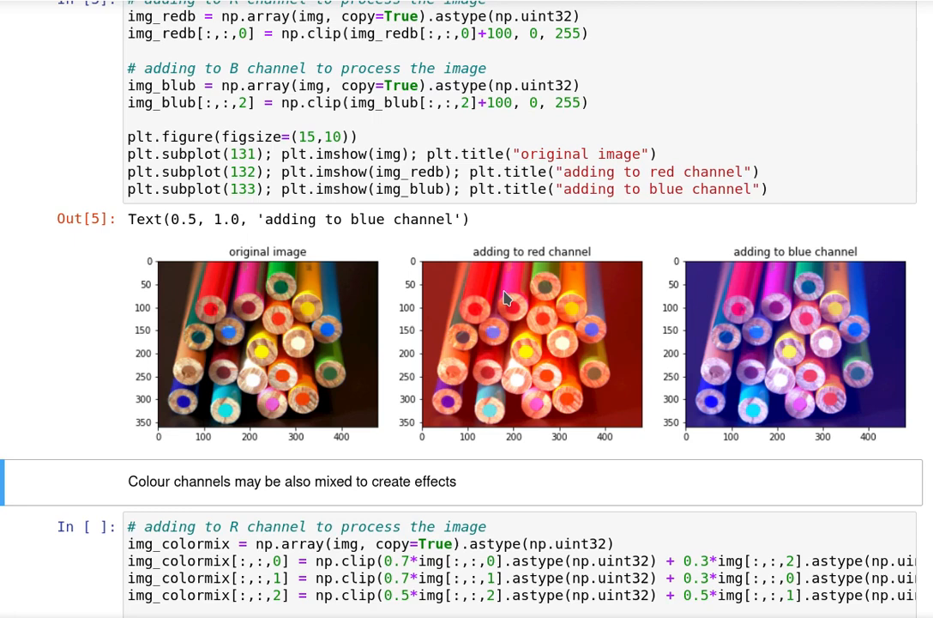
{"action": "mouse_move", "coordinate": [594, 388]}
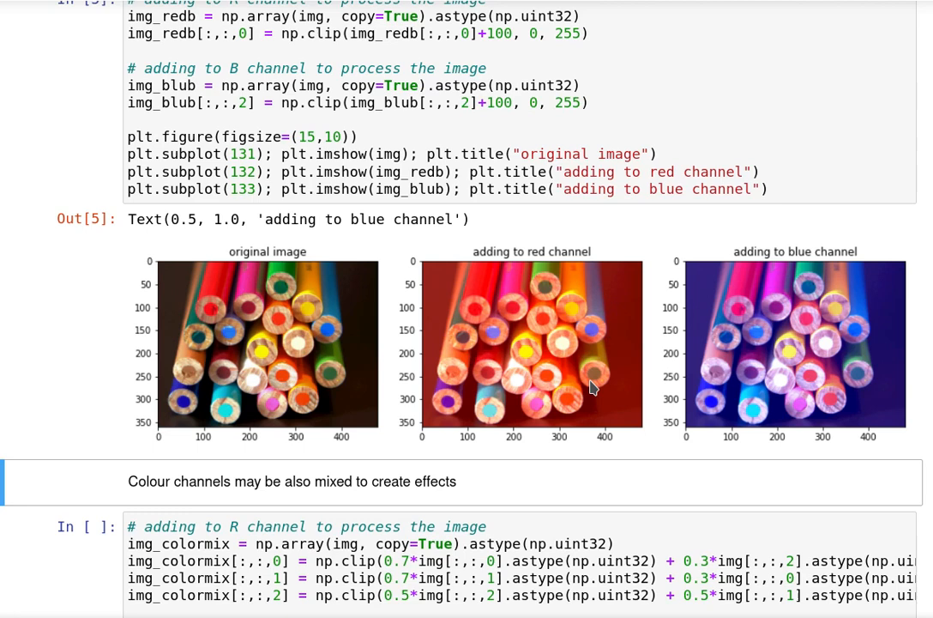
{"action": "mouse_move", "coordinate": [782, 323]}
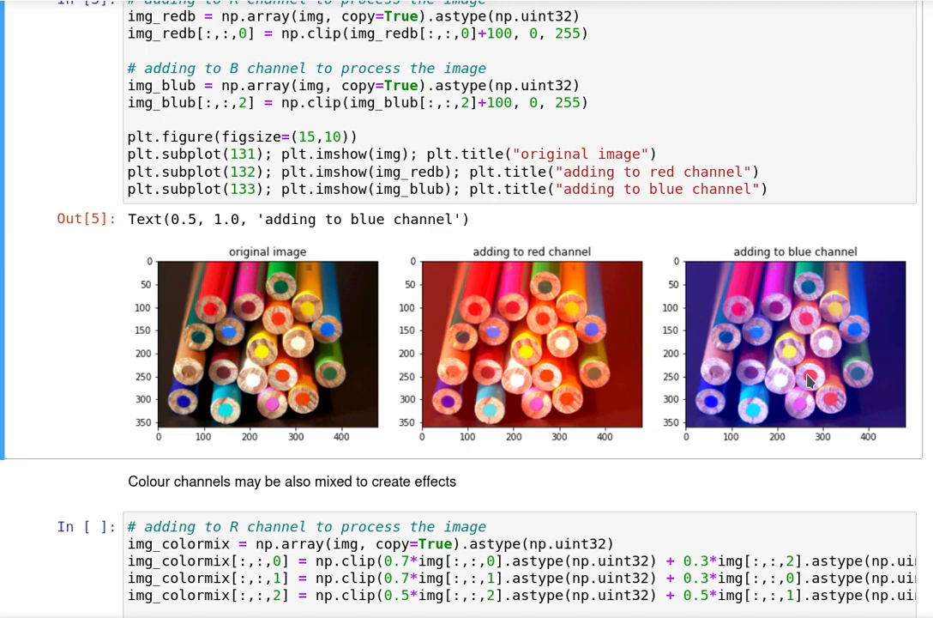
- Run the colour-mixing cell to show the pencil beside its channel-blended version
{"action": "scroll", "scroll_direction": "down", "scroll_amount": 3}
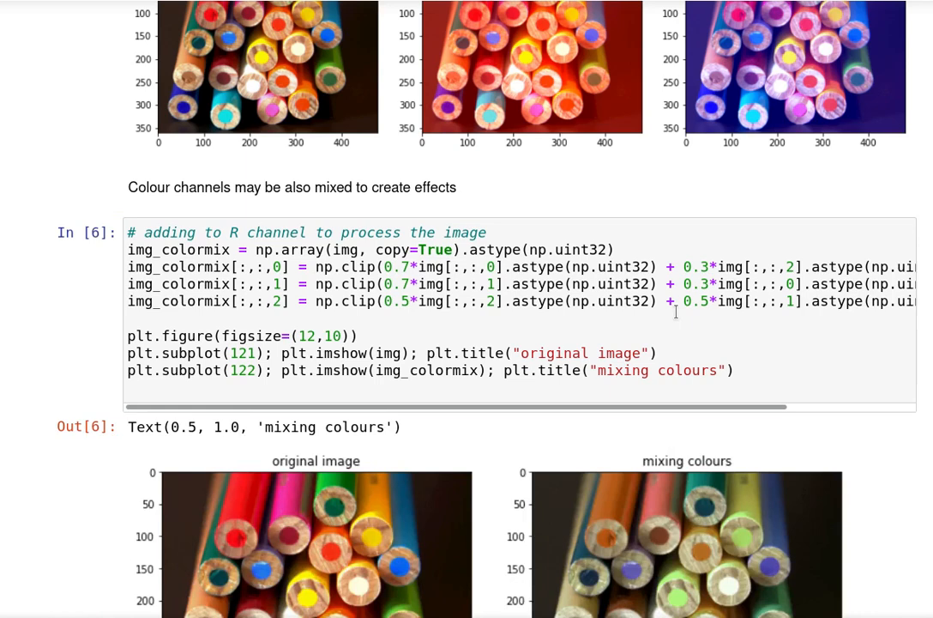
{"action": "scroll", "scroll_direction": "down", "scroll_amount": 3}
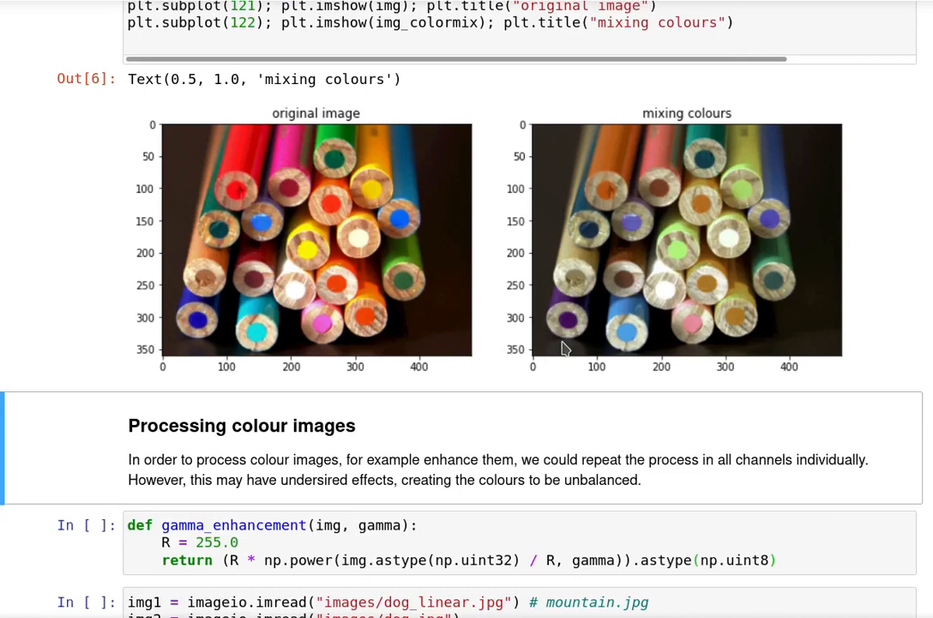
- Run the gamma_enhancement definition cell under 'Processing colour images'
{"action": "scroll", "scroll_direction": "down", "scroll_amount": 3}
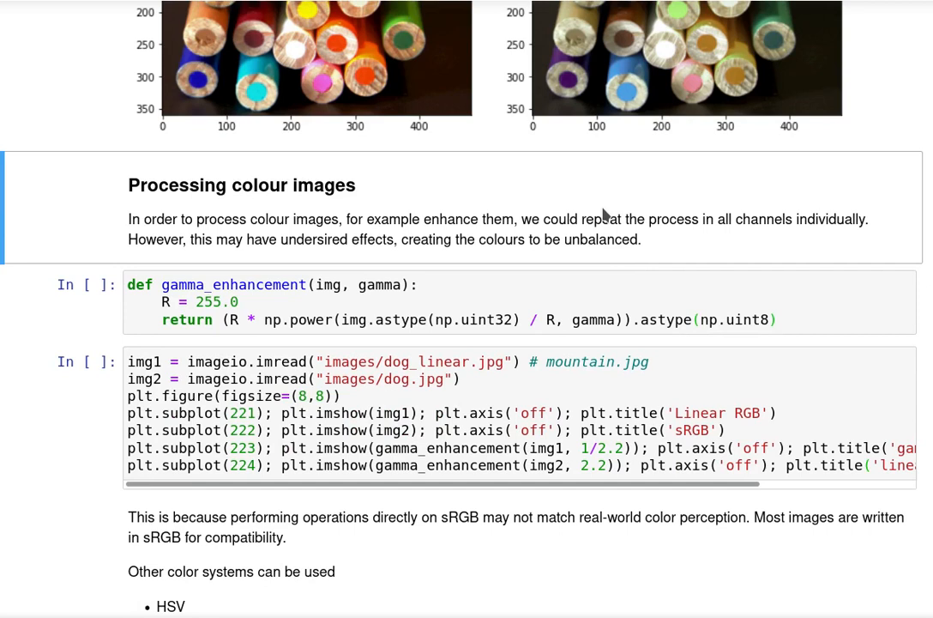
{"action": "mouse_move", "coordinate": [511, 226]}
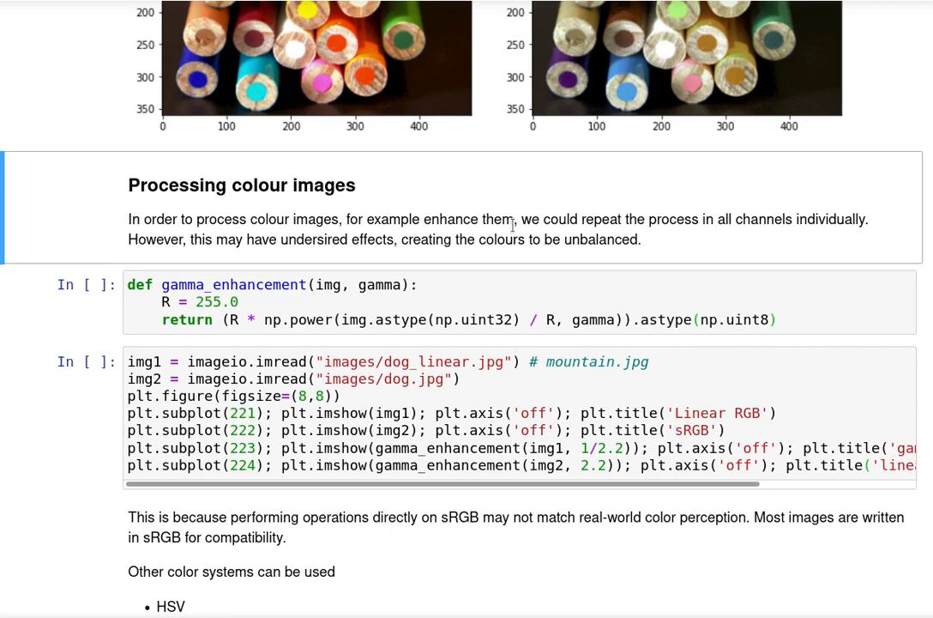
{"action": "mouse_move", "coordinate": [546, 227]}
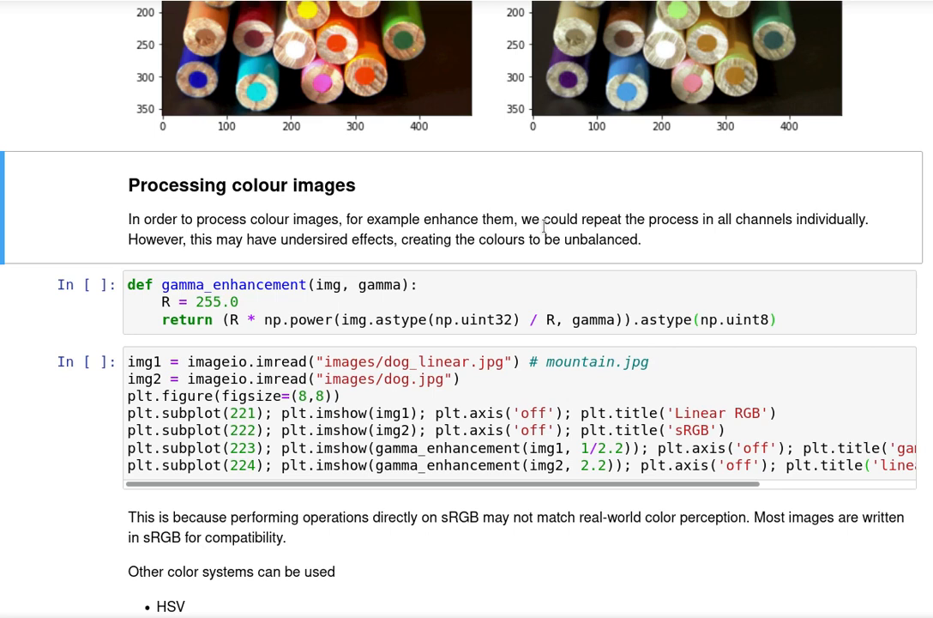
{"action": "mouse_move", "coordinate": [645, 254]}
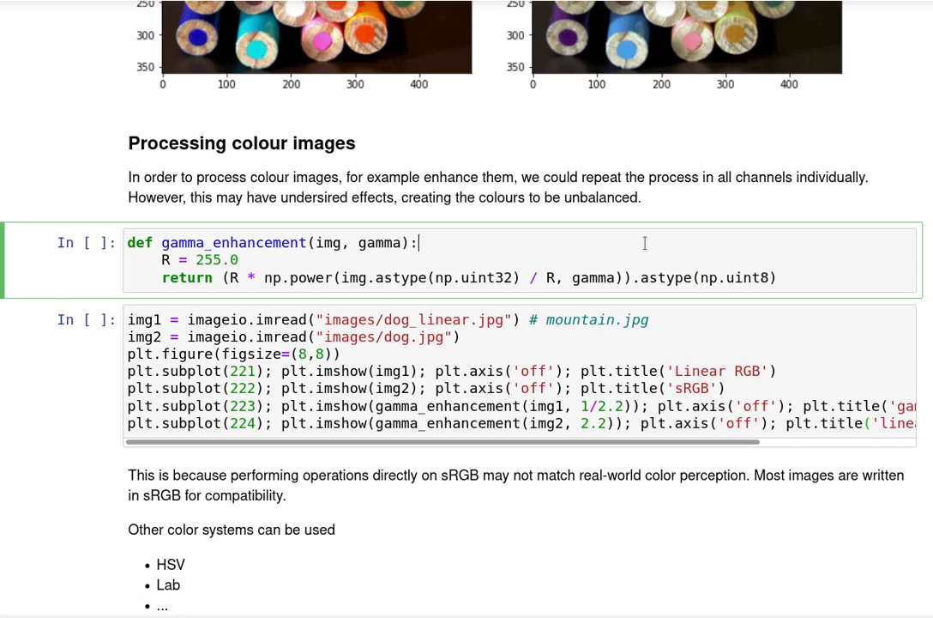
{"action": "scroll", "scroll_direction": "down", "scroll_amount": 3}
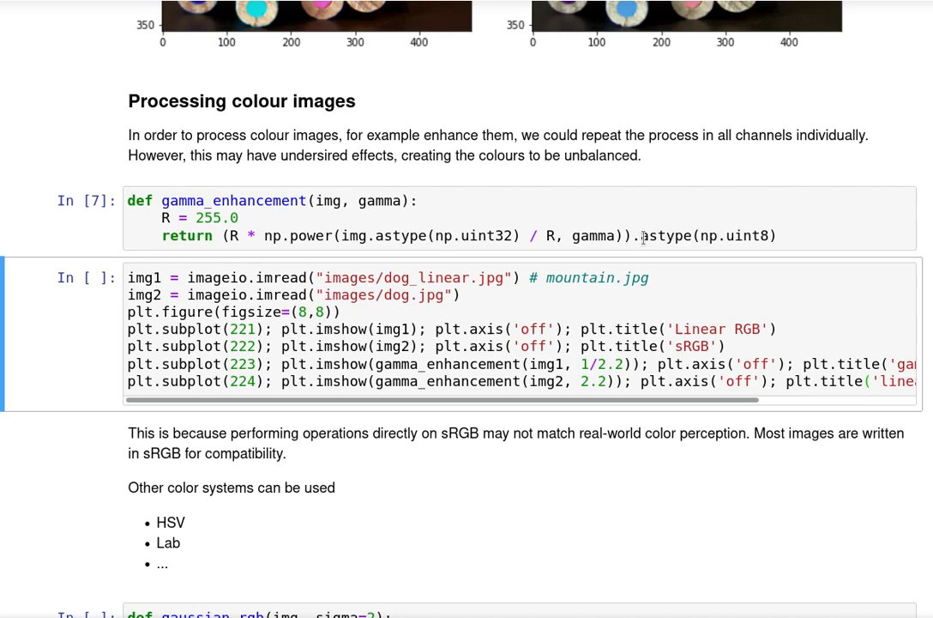
- Comment out subplots 223 and 224 and show the dog as Linear RGB beside sRGB
{"action": "left_click", "coordinate": [460, 295]}
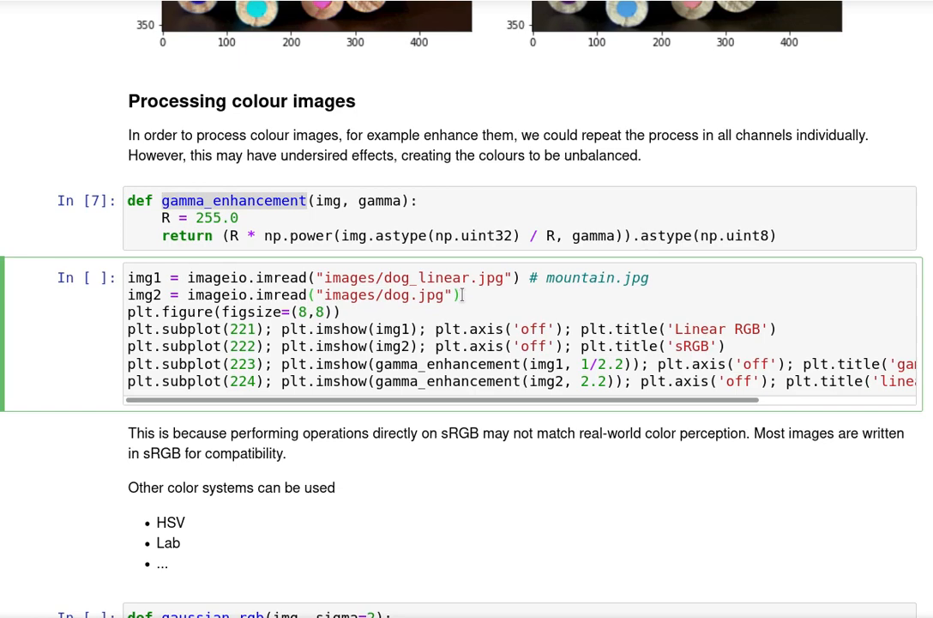
{"action": "scroll", "scroll_direction": "down", "scroll_amount": 3}
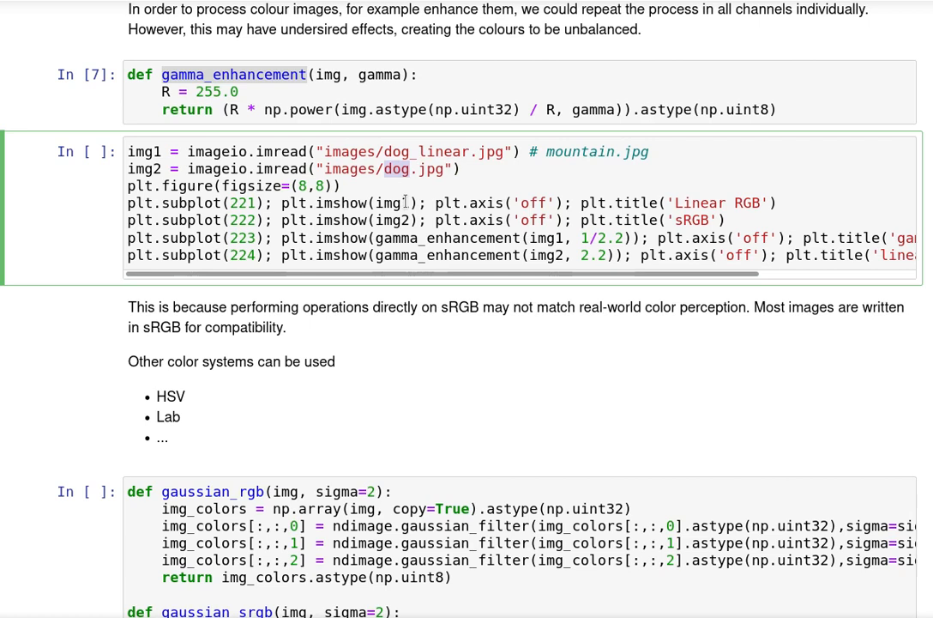
{"action": "double_click", "coordinate": [435, 150]}
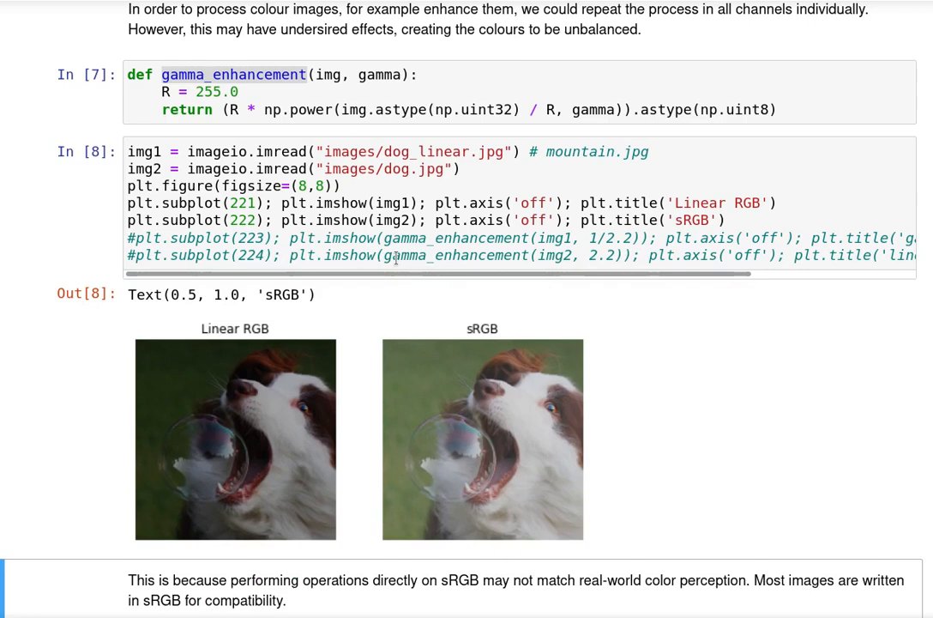
- Uncomment subplots 223 and 224 to add the gamma-adjusted RGB and linearized sRGB dog images
{"action": "scroll", "scroll_direction": "down", "scroll_amount": 3}
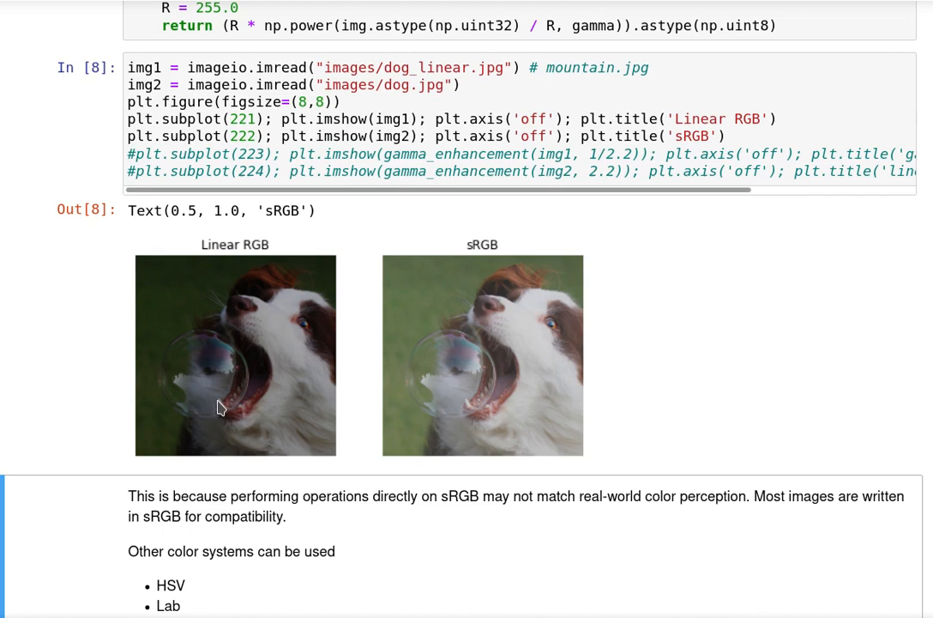
{"action": "mouse_move", "coordinate": [338, 213]}
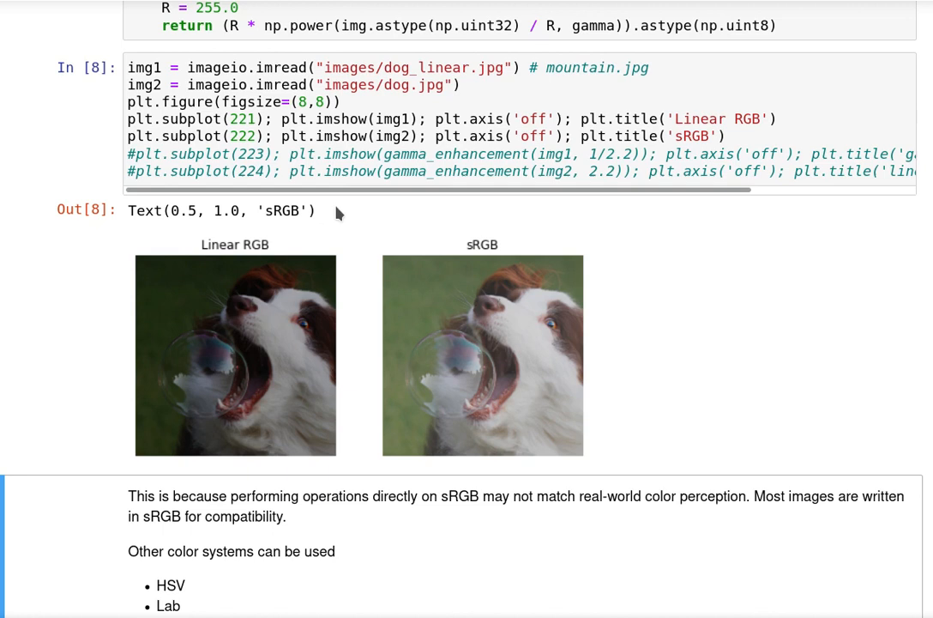
{"action": "mouse_move", "coordinate": [294, 282]}
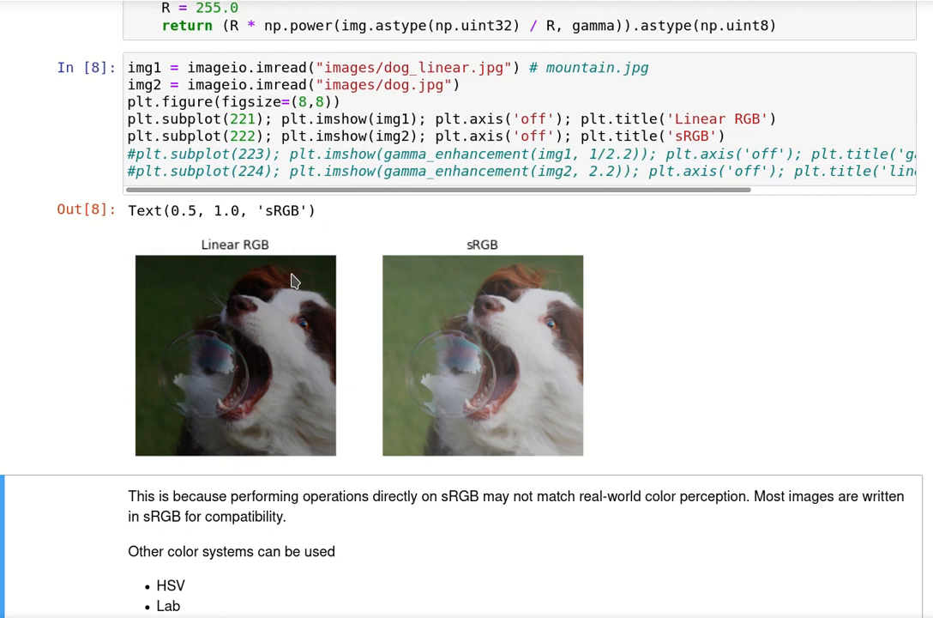
{"action": "mouse_move", "coordinate": [275, 291]}
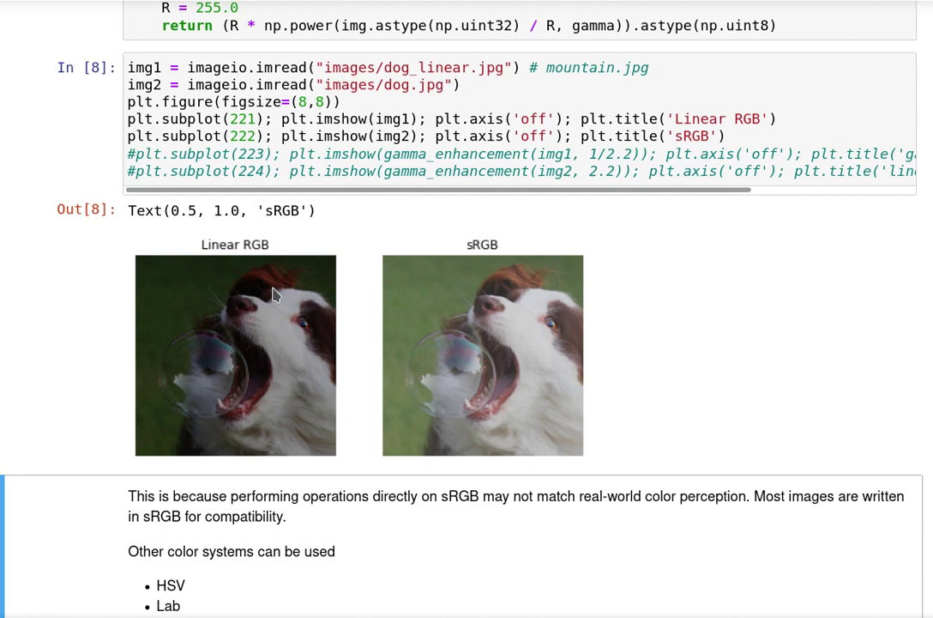
{"action": "mouse_move", "coordinate": [272, 325]}
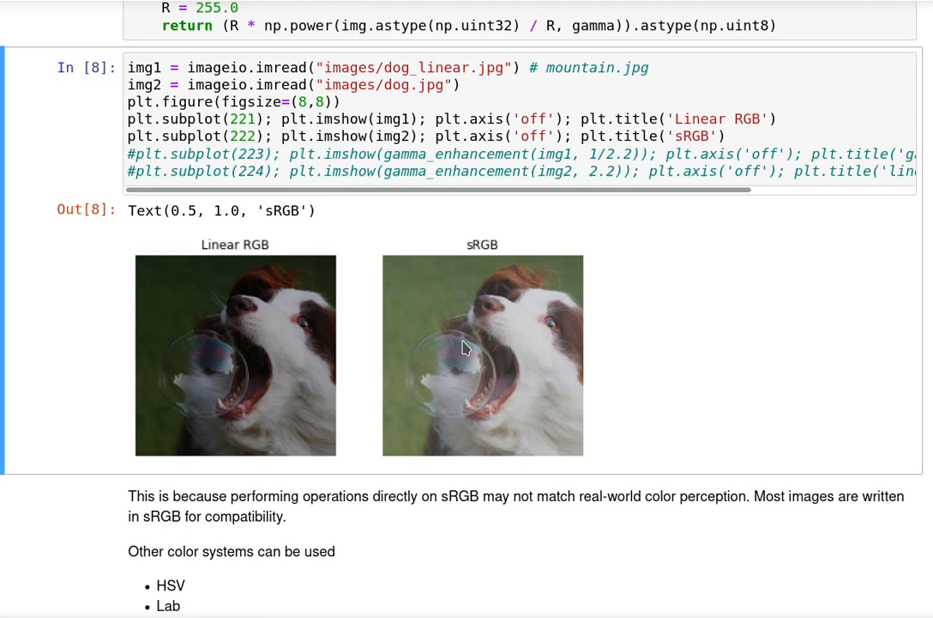
{"action": "mouse_move", "coordinate": [497, 295]}
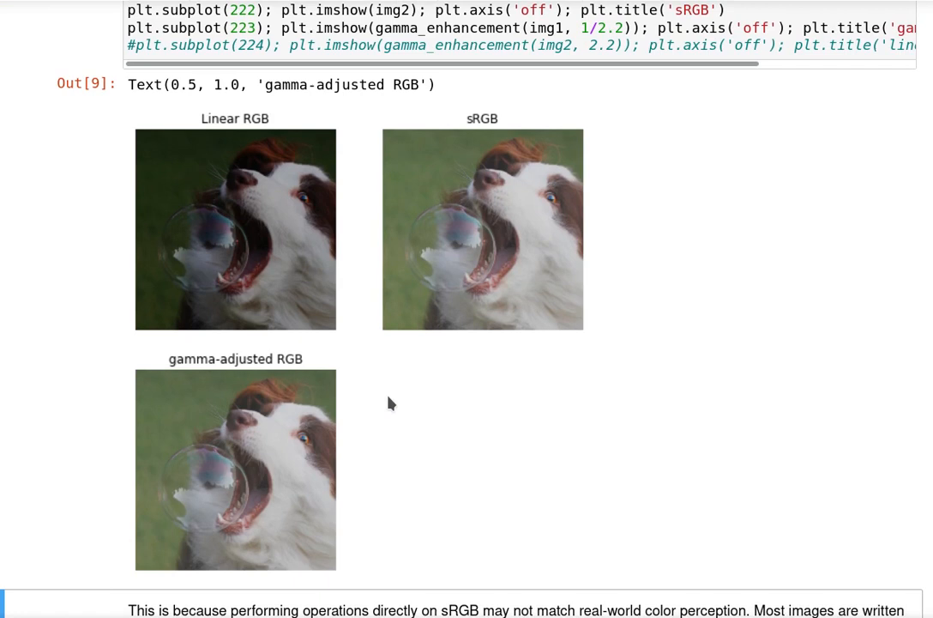
{"action": "mouse_move", "coordinate": [407, 288]}
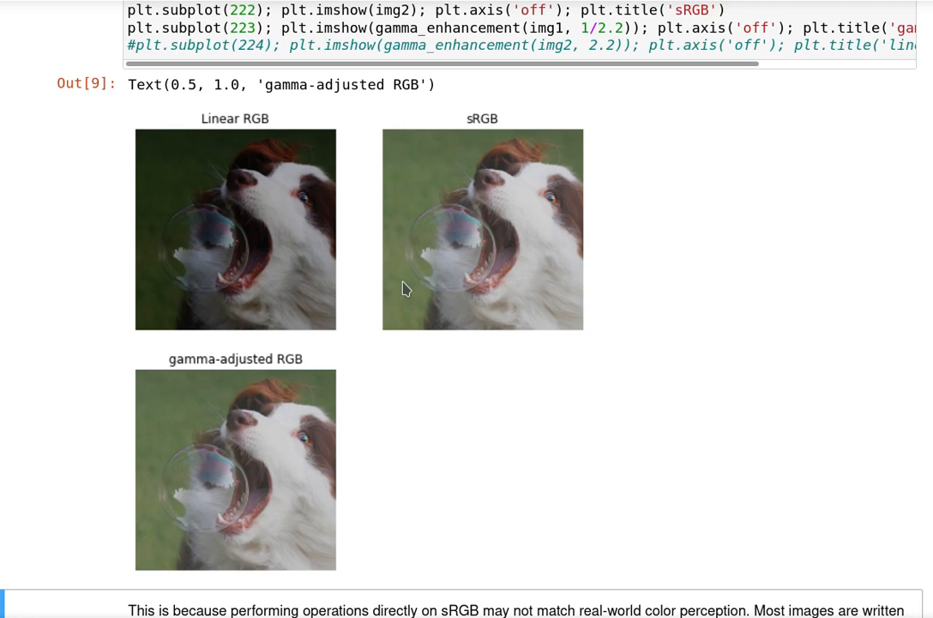
{"action": "mouse_move", "coordinate": [501, 247]}
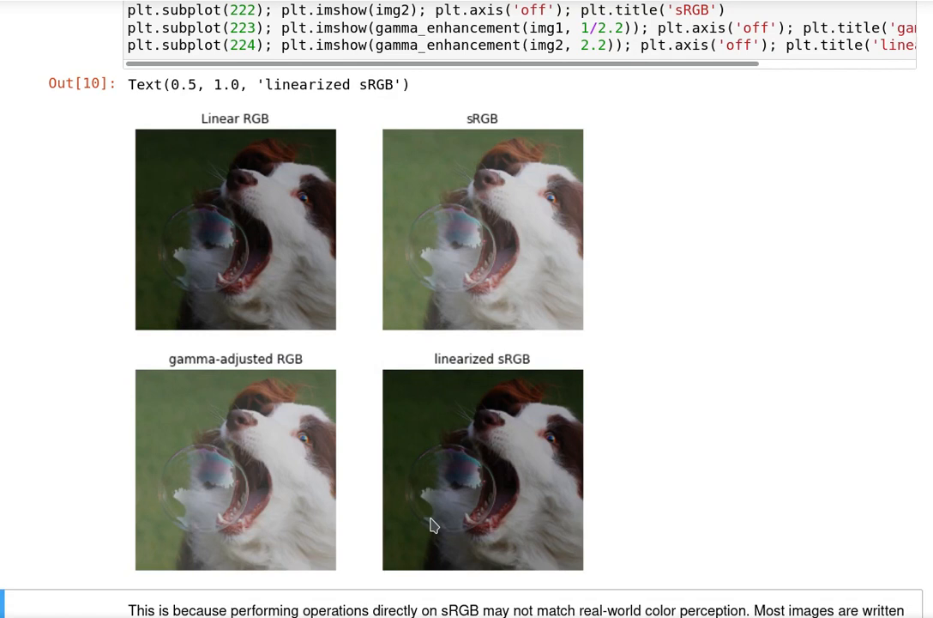
{"action": "scroll", "scroll_direction": "down", "scroll_amount": 3}
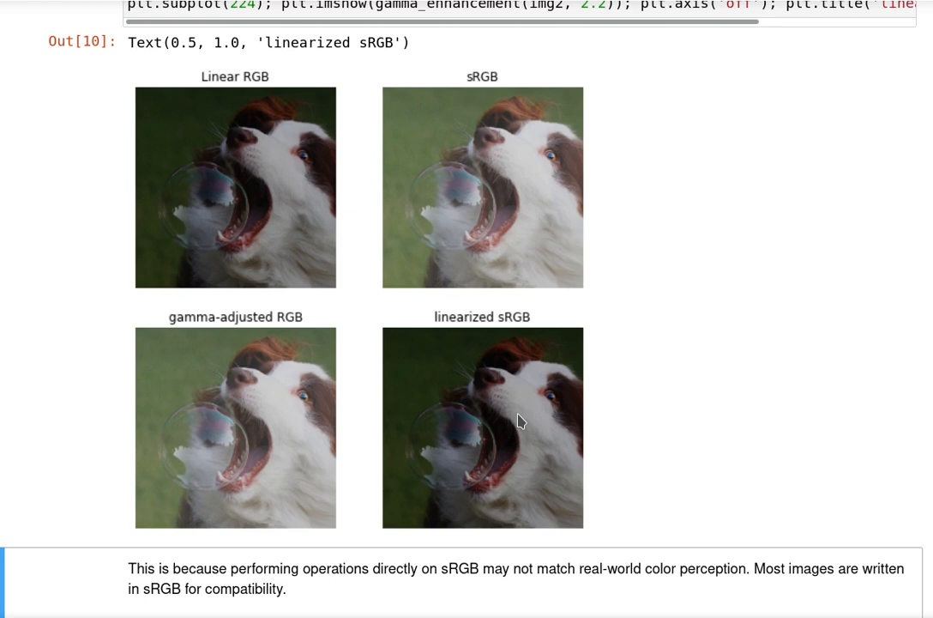
{"action": "mouse_move", "coordinate": [498, 283]}
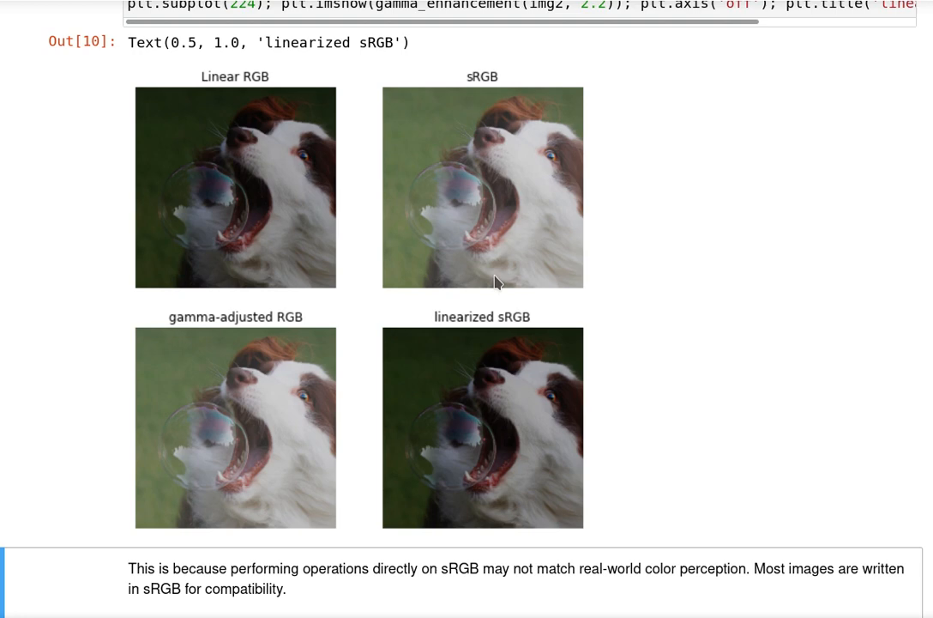
{"action": "scroll", "scroll_direction": "down", "scroll_amount": 3}
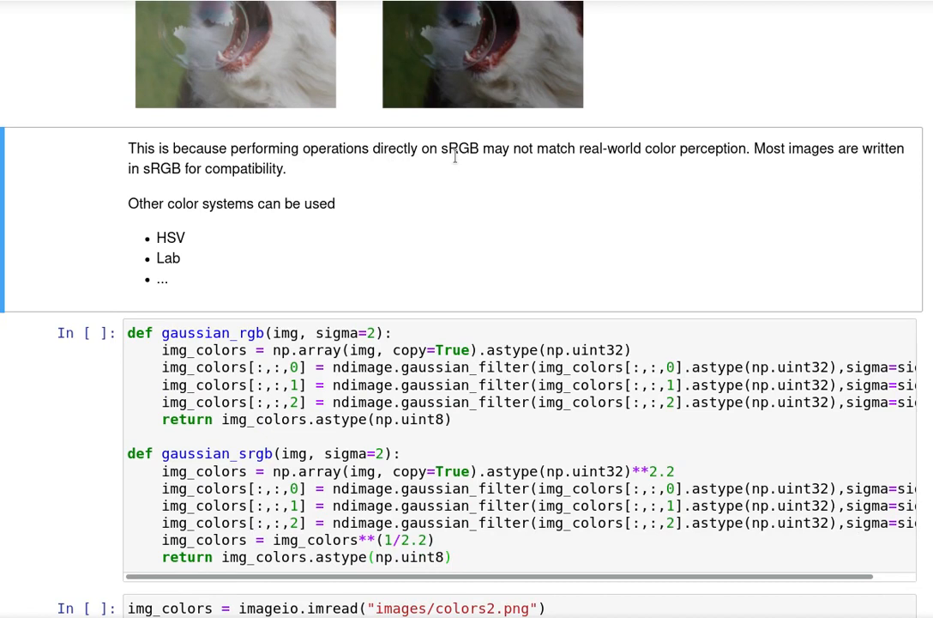
{"action": "mouse_move", "coordinate": [528, 148]}
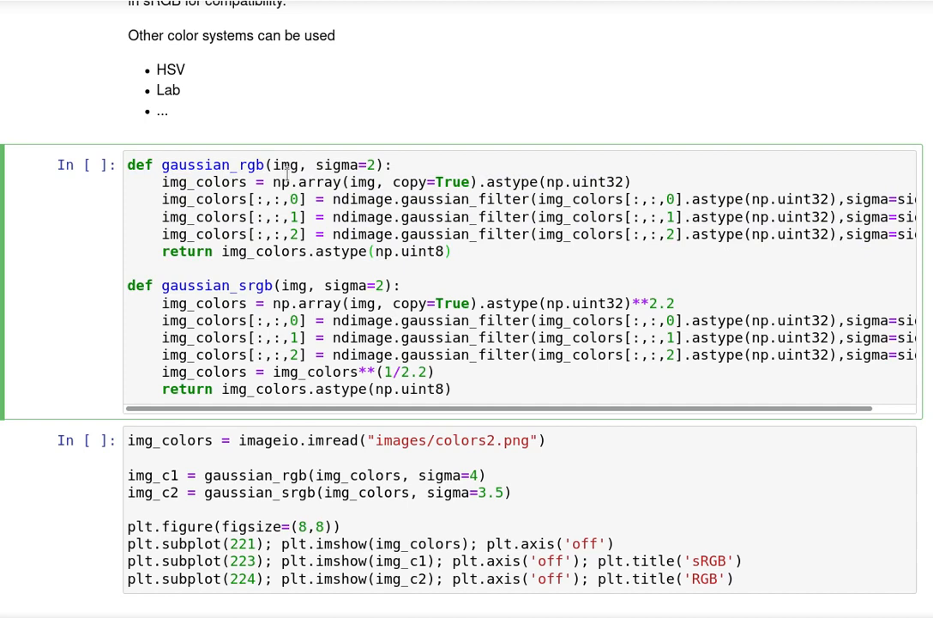
{"action": "double_click", "coordinate": [361, 199]}
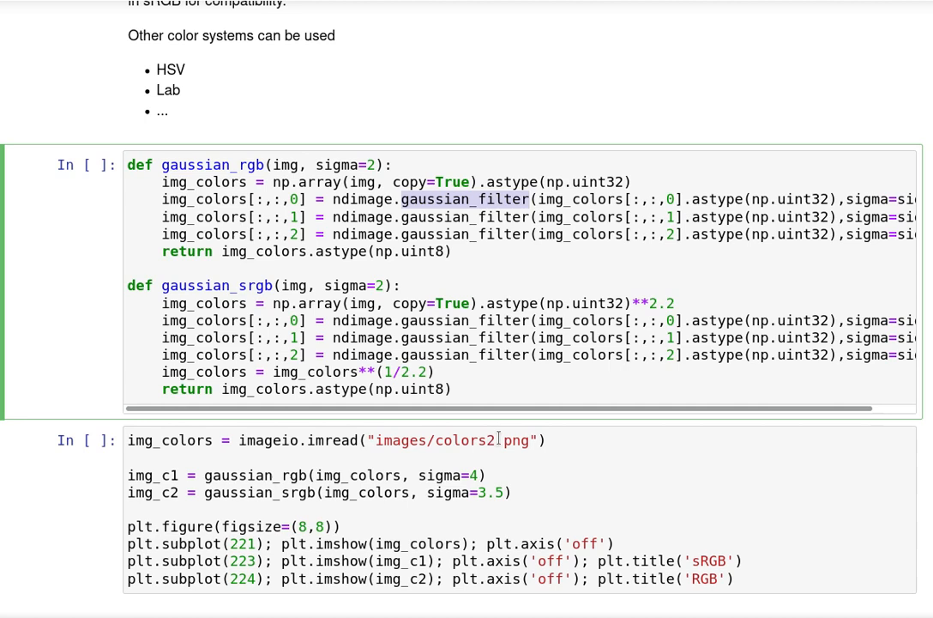
{"action": "type", "text": "_noise"}
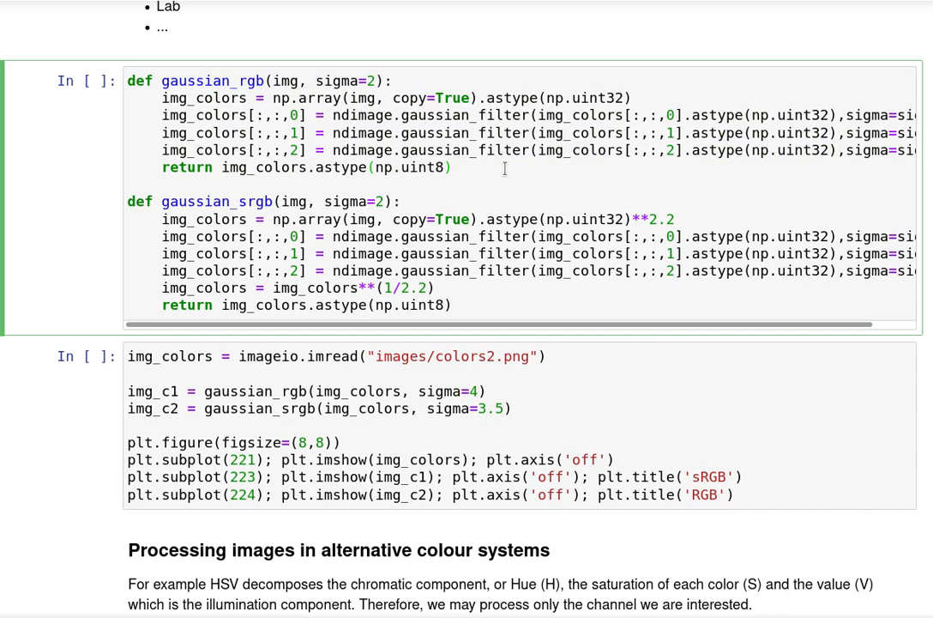
{"action": "mouse_move", "coordinate": [153, 220]}
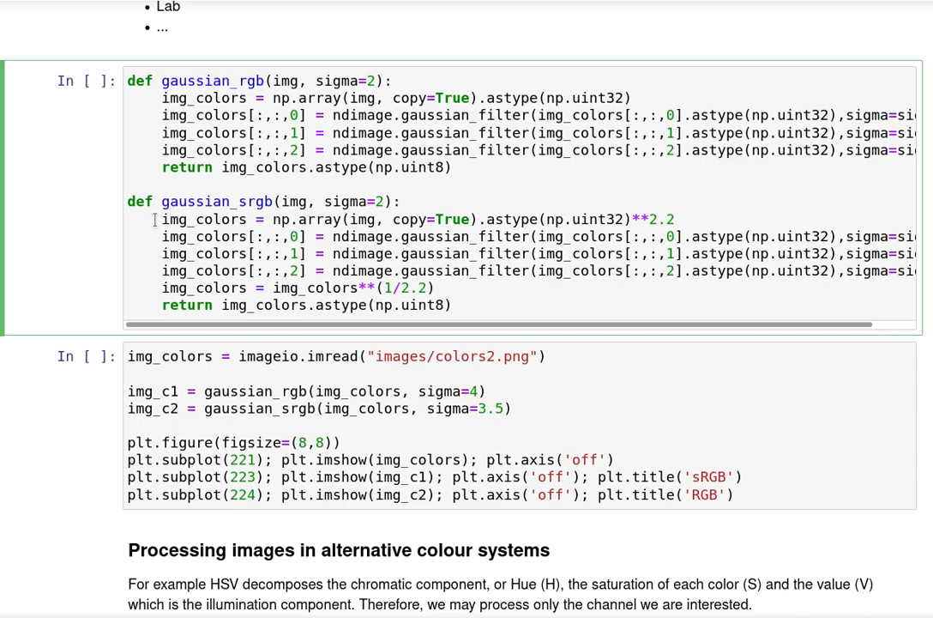
{"action": "left_click", "coordinate": [638, 220]}
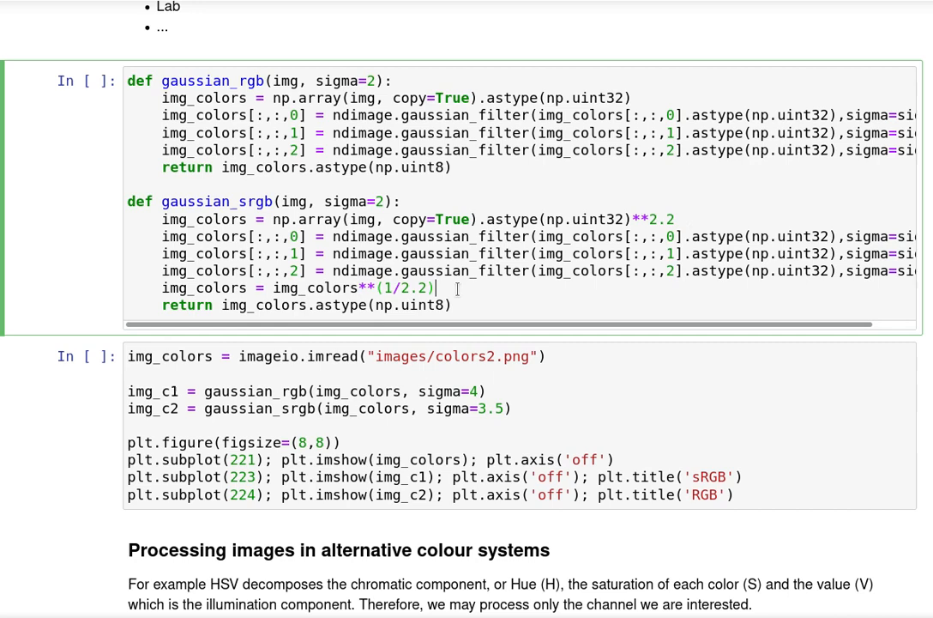
- Set both blur sigmas to 4, comment out subplots 223 and 224, and show the colors2.png original
{"action": "scroll", "scroll_direction": "down", "scroll_amount": 3}
{"action": "type", "text": "4"}
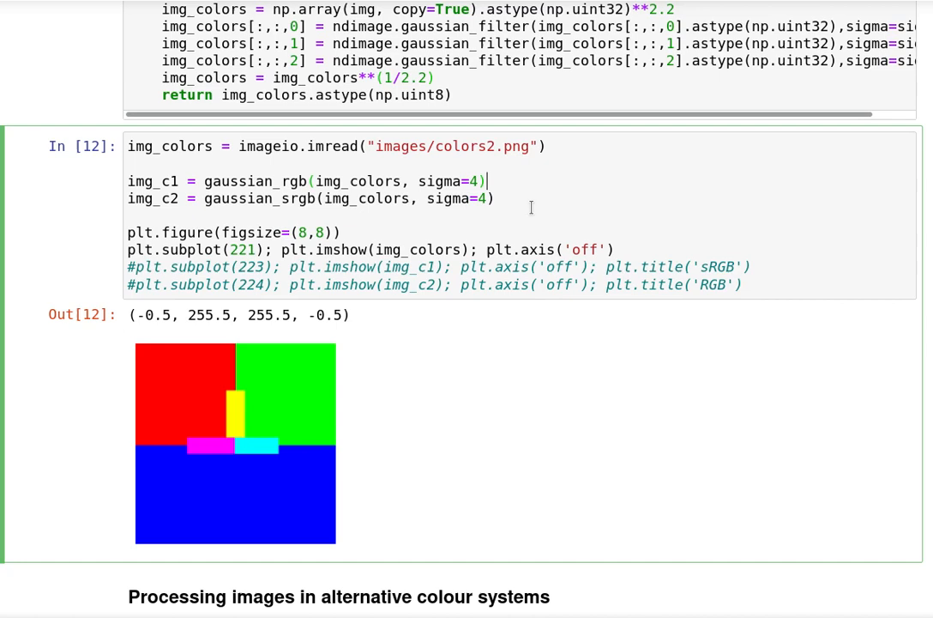
{"action": "double_click", "coordinate": [254, 180]}
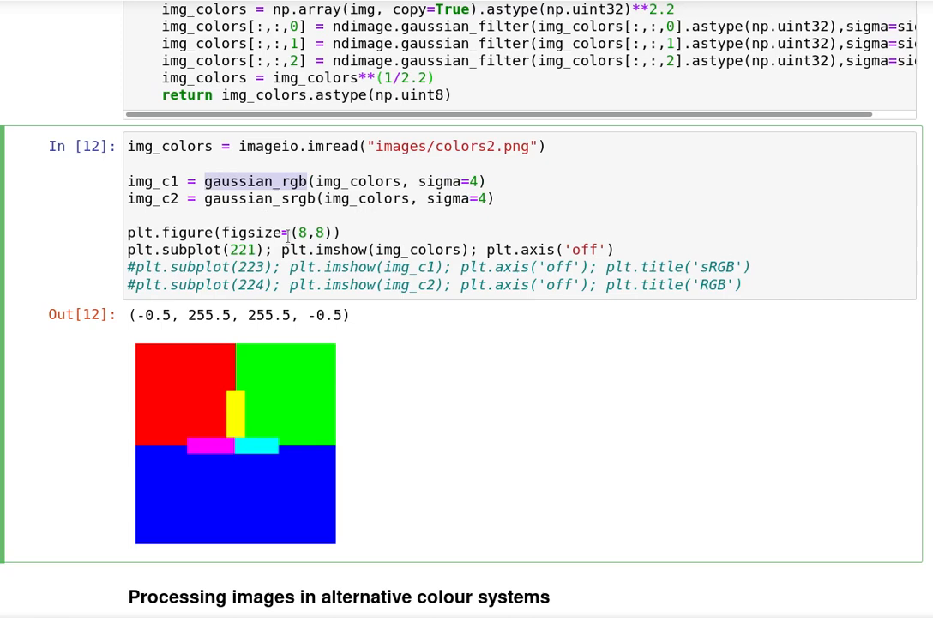
{"action": "scroll", "scroll_direction": "down", "scroll_amount": 3}
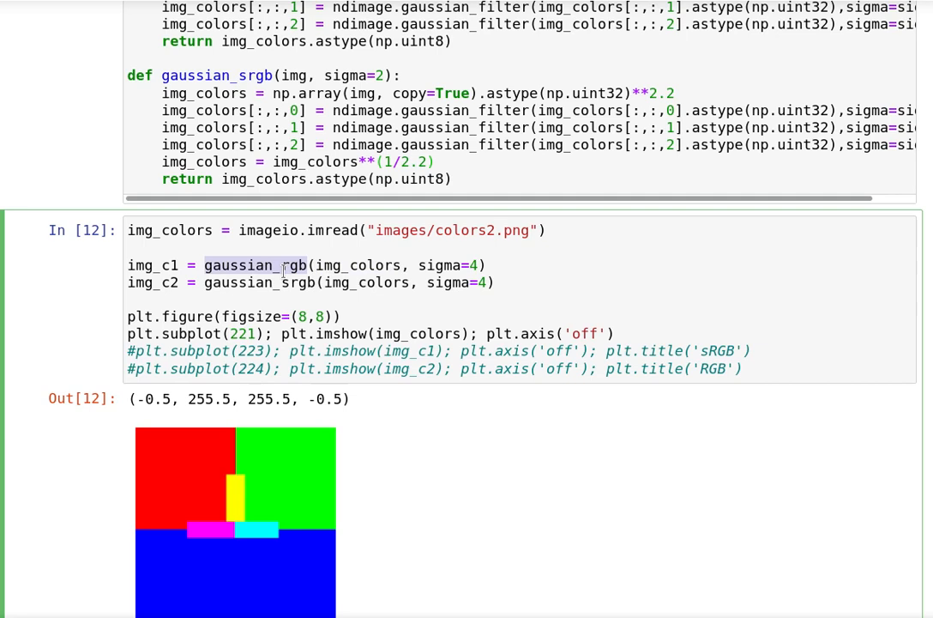
- Uncomment subplot 223 to show the sRGB-blurred colour blocks, then uncomment subplot 224
{"action": "double_click", "coordinate": [258, 282]}
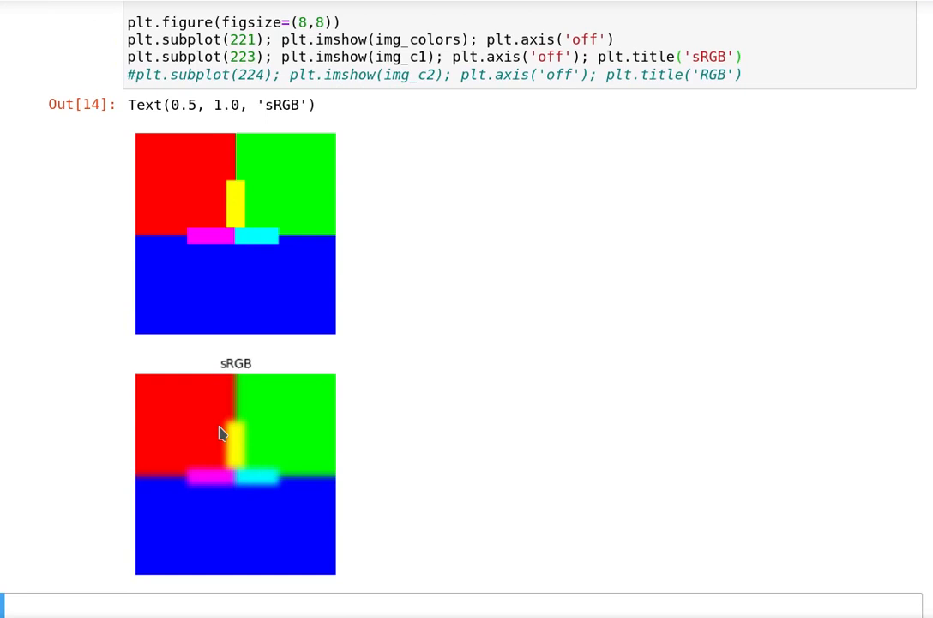
{"action": "mouse_move", "coordinate": [223, 161]}
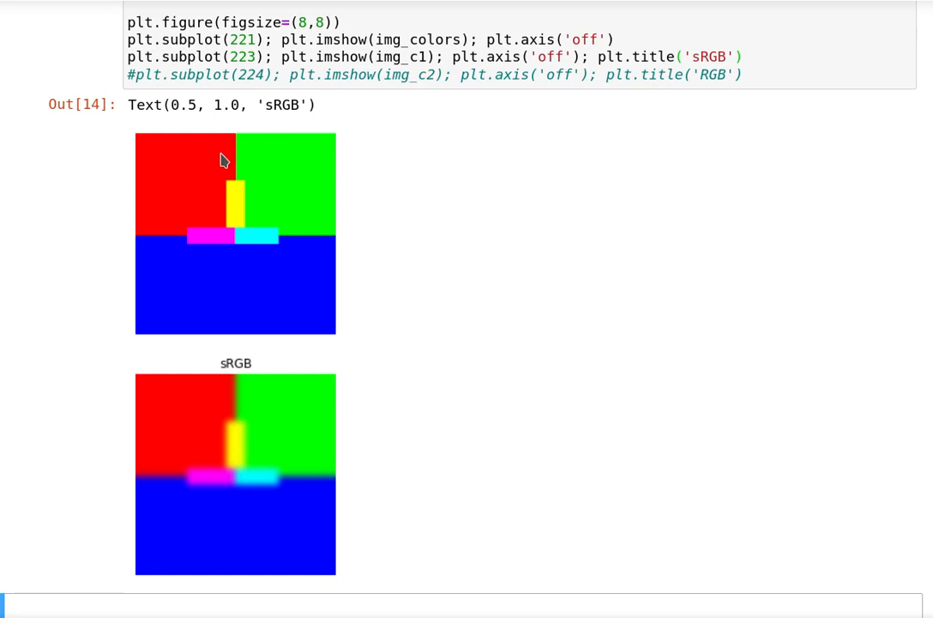
{"action": "mouse_move", "coordinate": [250, 405]}
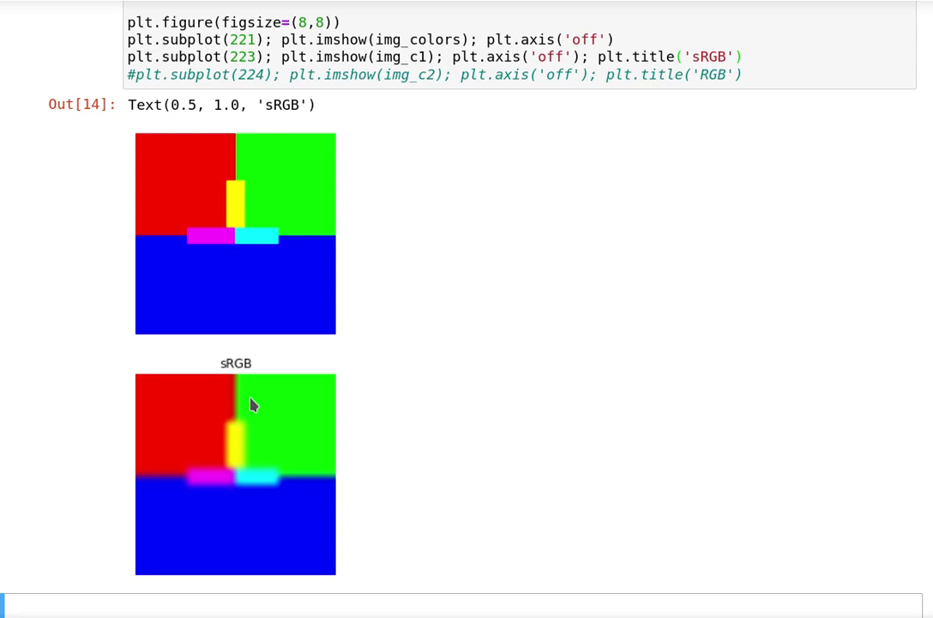
{"action": "mouse_move", "coordinate": [247, 408]}
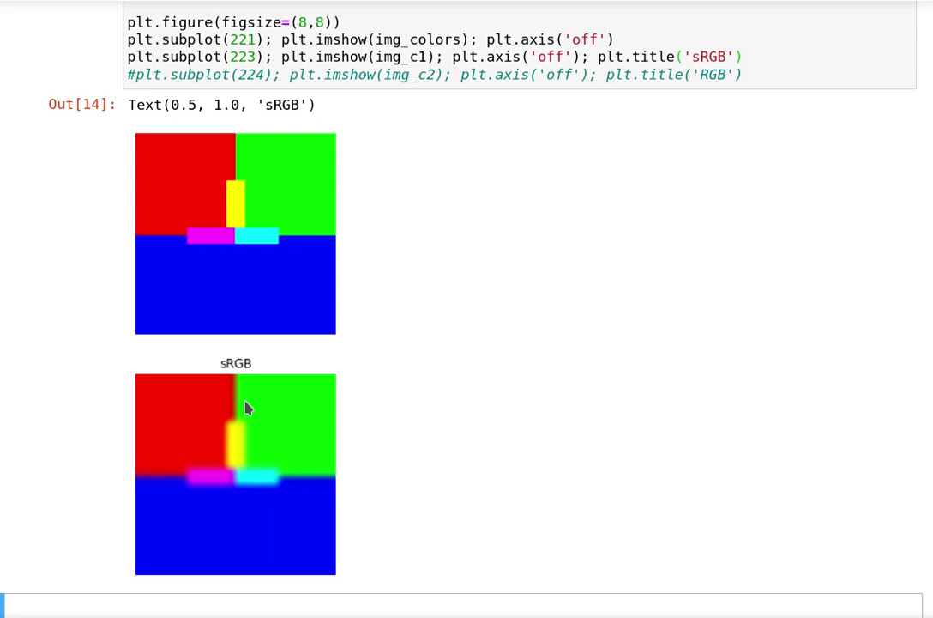
{"action": "mouse_move", "coordinate": [292, 482]}
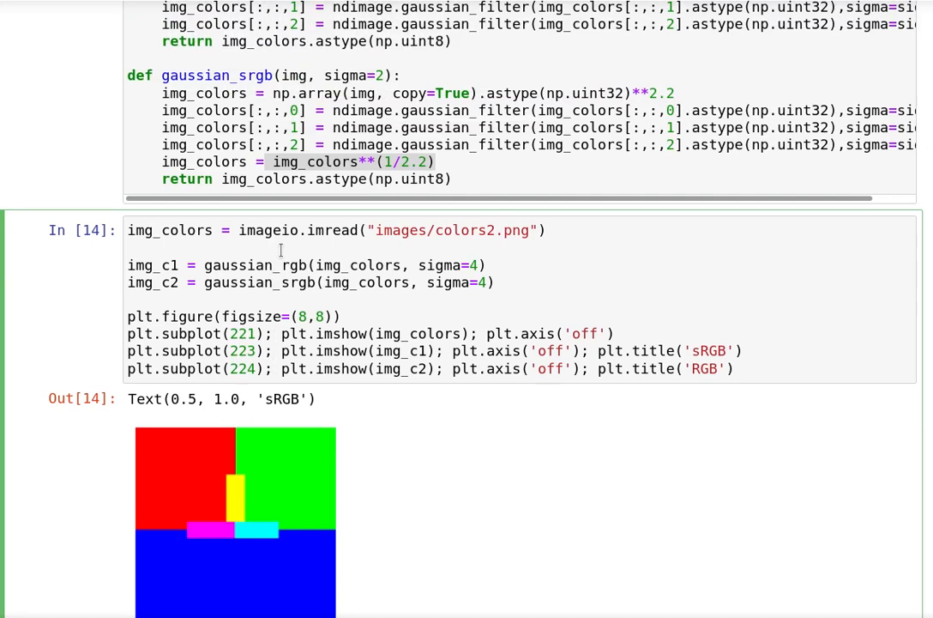
- Re-run the colors2 cell so subplot 224 shows the RGB blur beside the sRGB blur
{"action": "scroll", "scroll_direction": "down", "scroll_amount": 3}
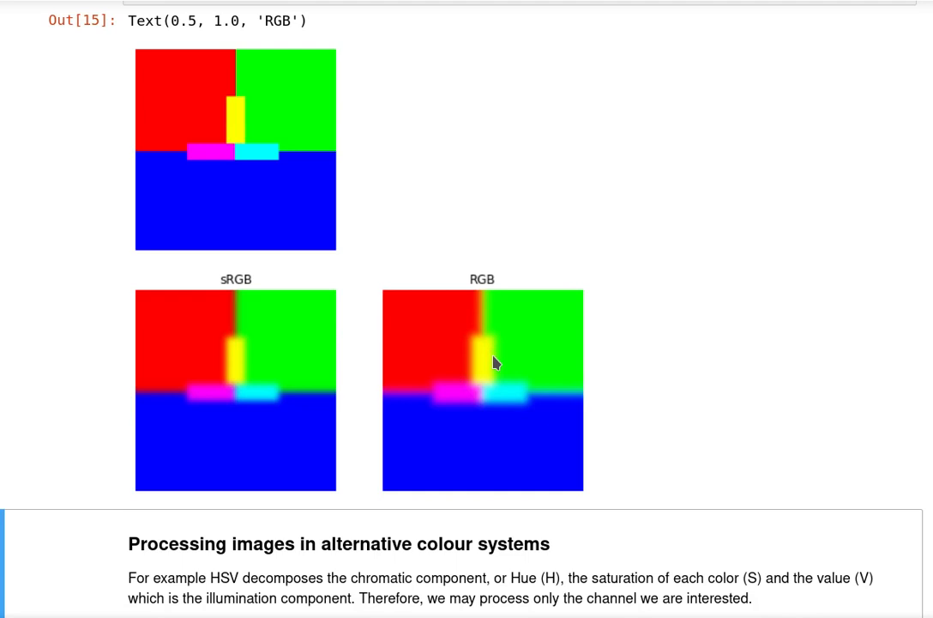
{"action": "mouse_move", "coordinate": [267, 418]}
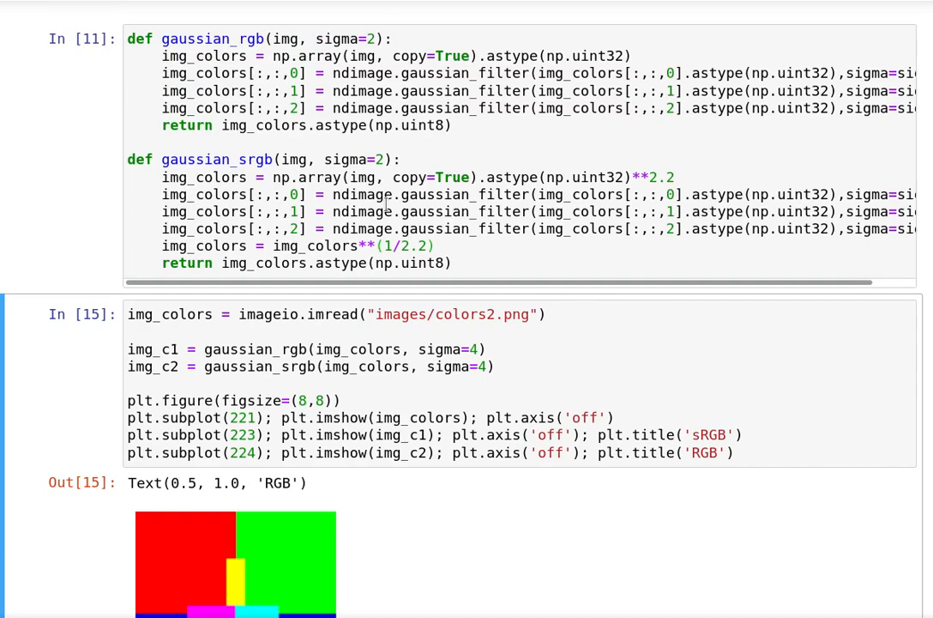
{"action": "scroll", "scroll_direction": "down", "scroll_amount": 3}
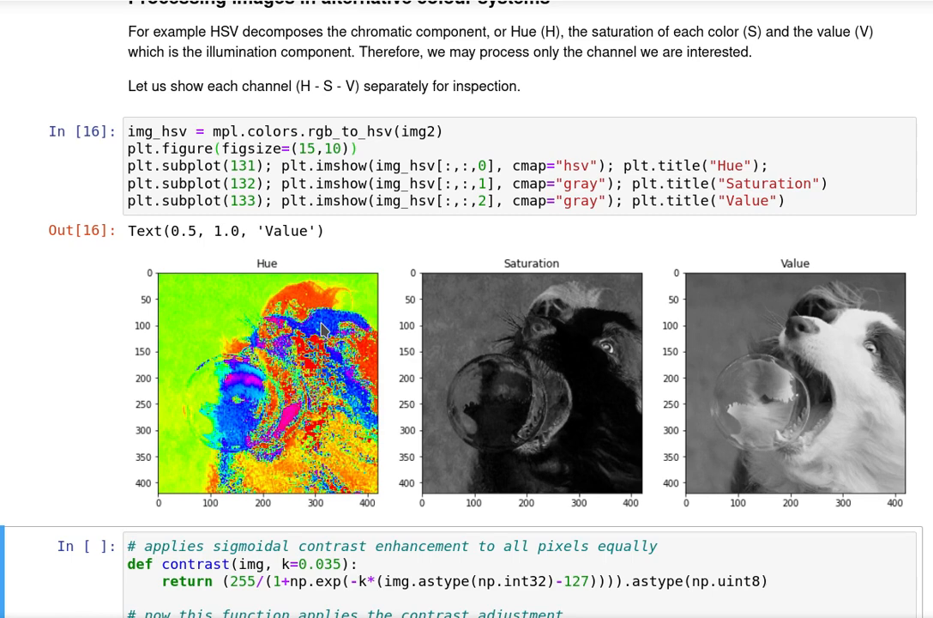
{"action": "mouse_move", "coordinate": [285, 381]}
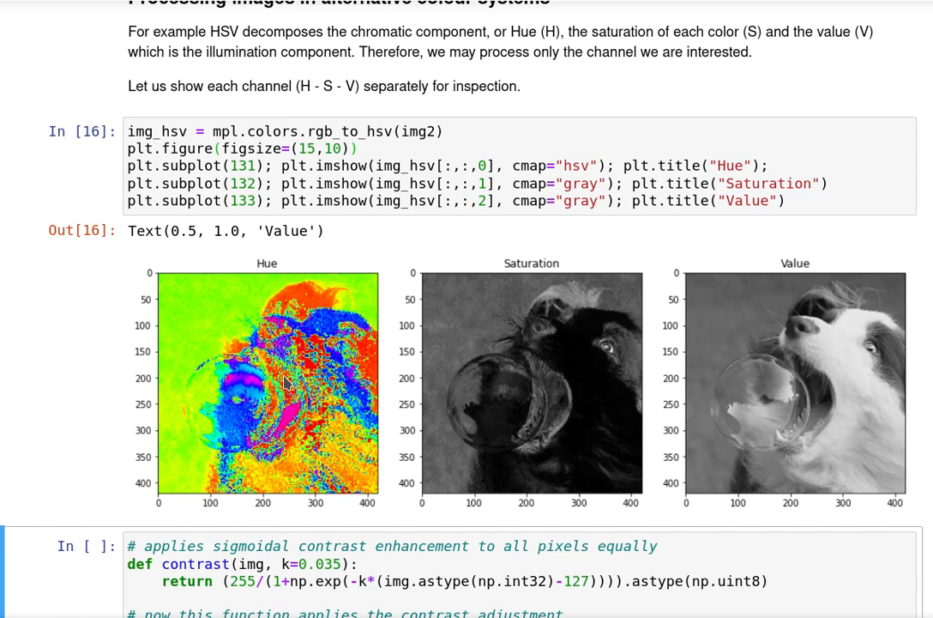
{"action": "mouse_move", "coordinate": [319, 307]}
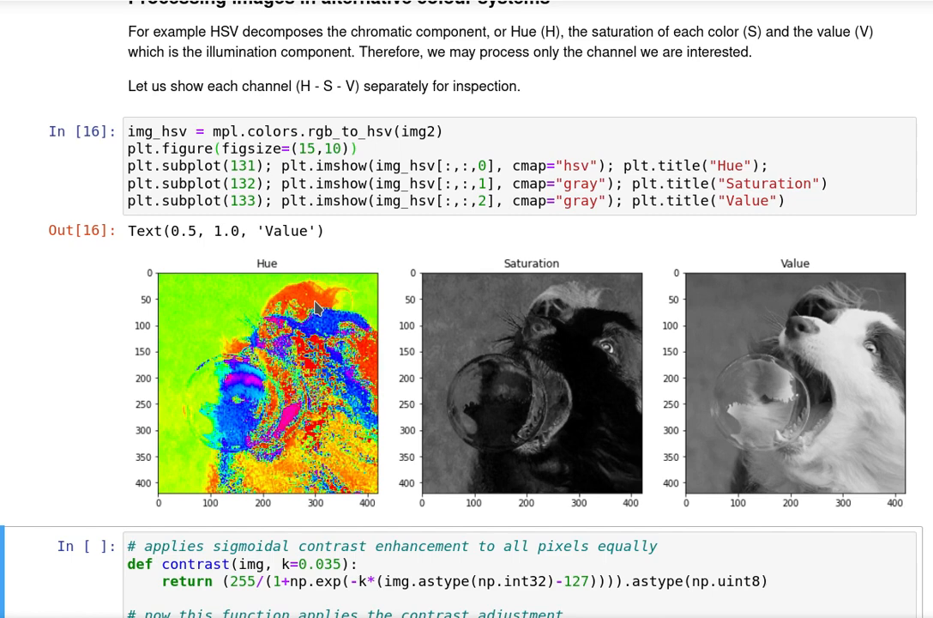
{"action": "mouse_move", "coordinate": [240, 419]}
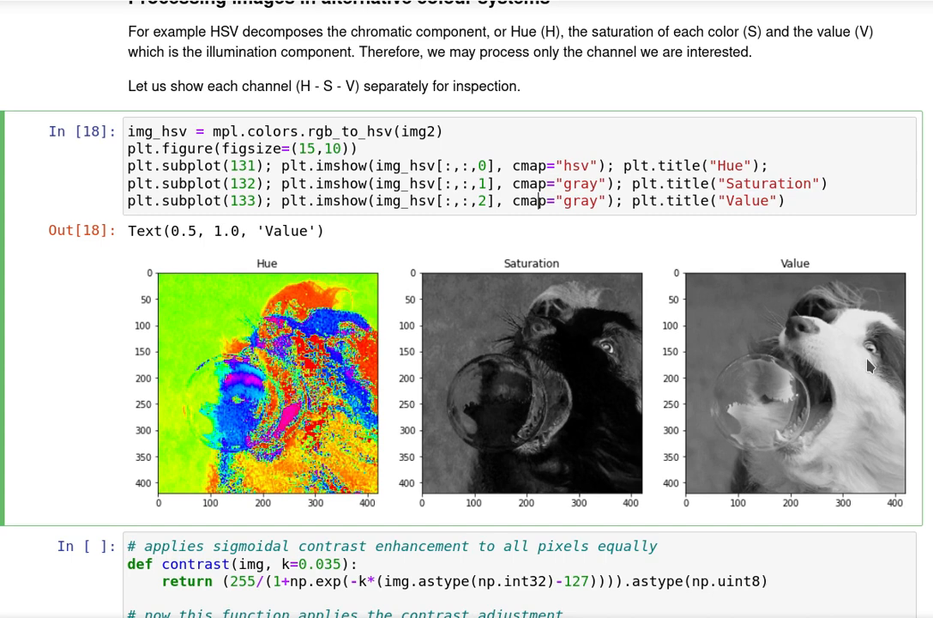
{"action": "mouse_move", "coordinate": [748, 434]}
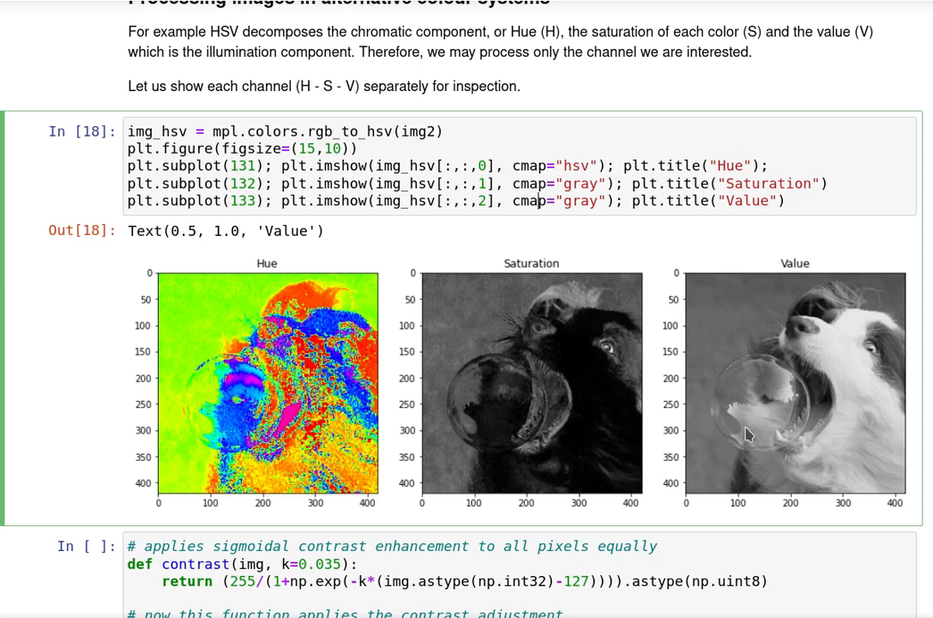
- Run the contrast/contrast_hsv definitions and the plotting cell comparing RGB and HSV-value contrast on the dog
{"action": "scroll", "scroll_direction": "down", "scroll_amount": 3}
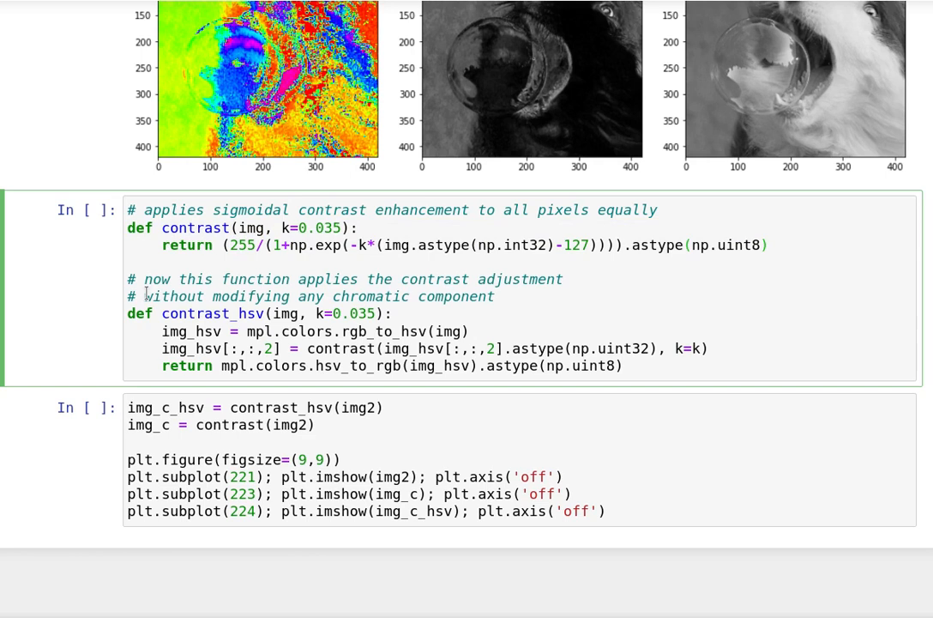
{"action": "mouse_move", "coordinate": [190, 295]}
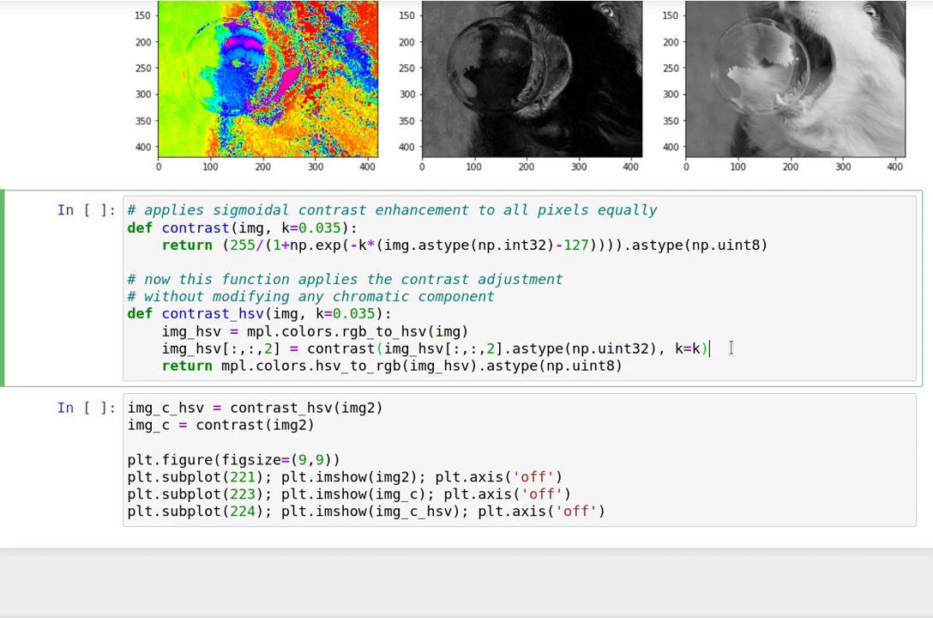
{"action": "scroll", "scroll_direction": "down", "scroll_amount": 3}
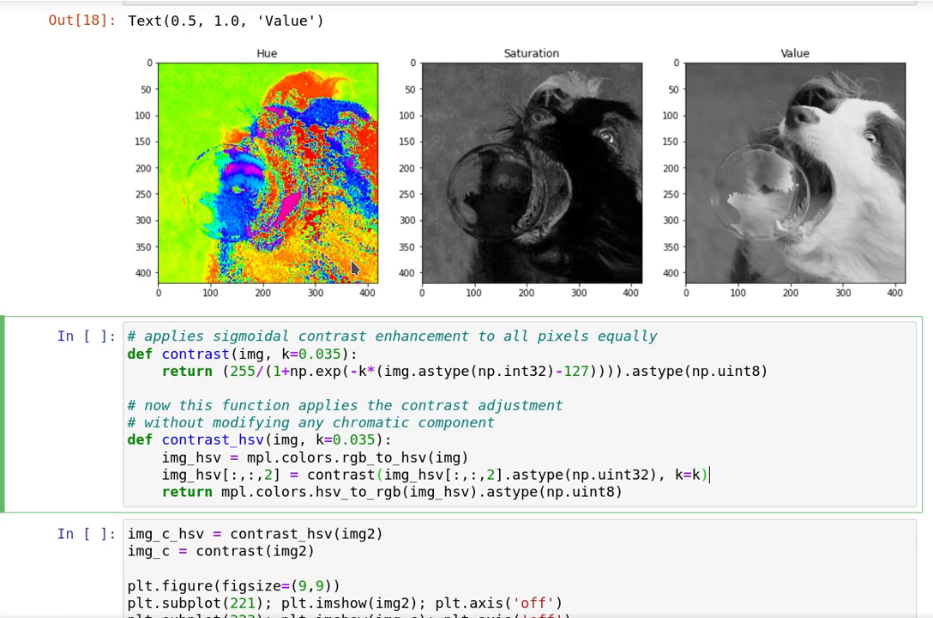
{"action": "mouse_move", "coordinate": [256, 191]}
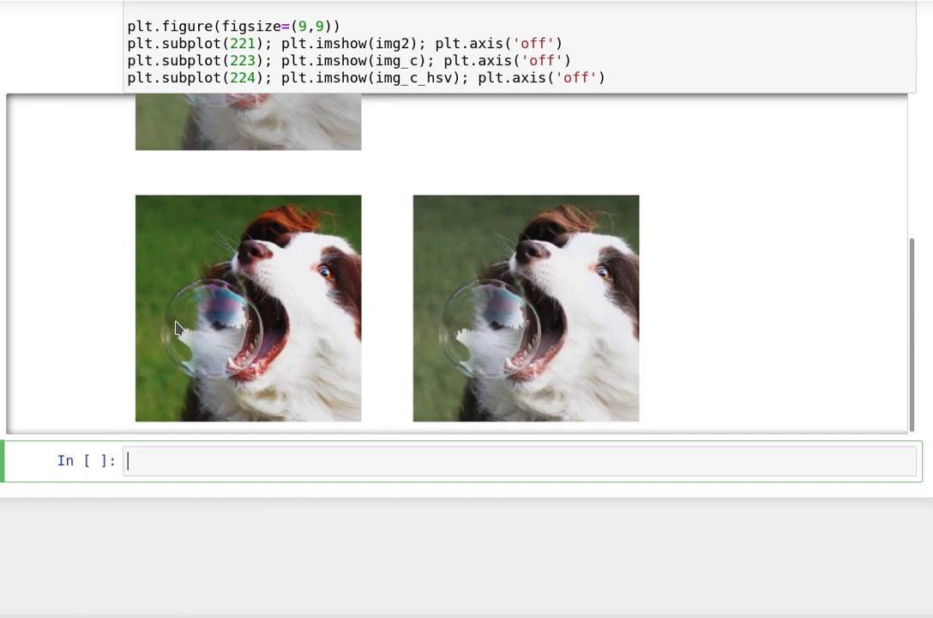
{"action": "mouse_move", "coordinate": [190, 328]}
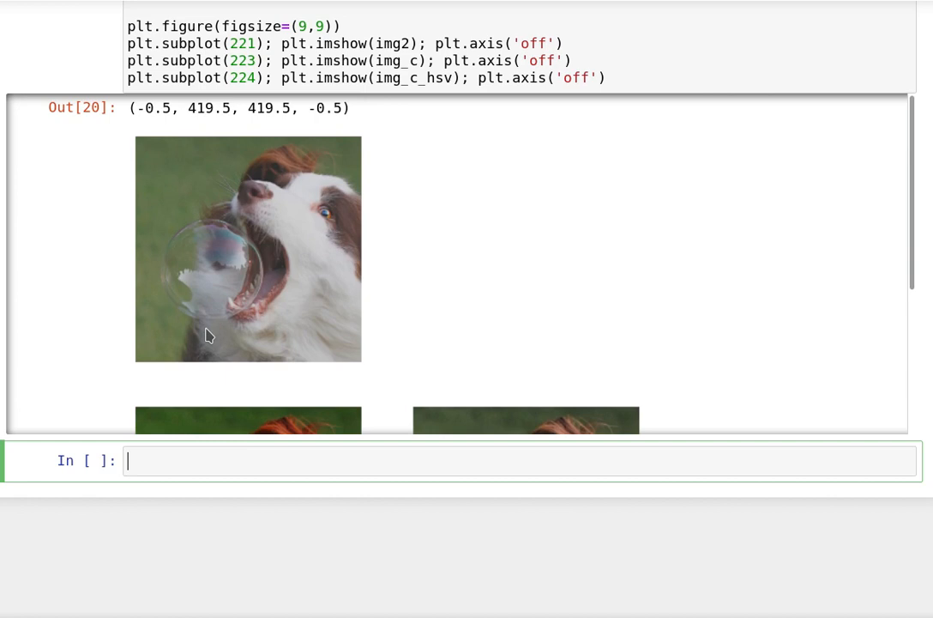
{"action": "scroll", "scroll_direction": "down", "scroll_amount": 3}
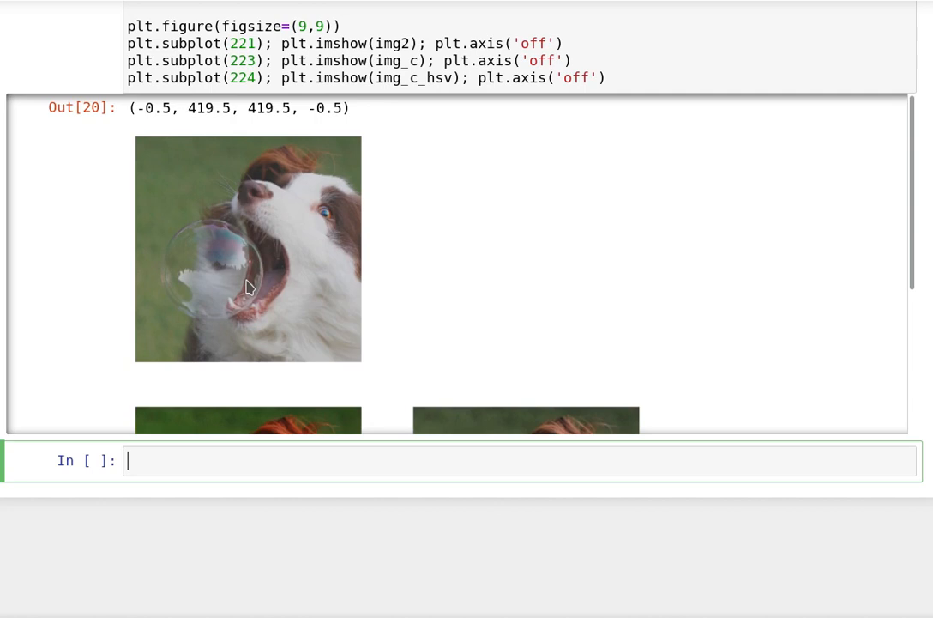
{"action": "scroll", "scroll_direction": "down", "scroll_amount": 3}
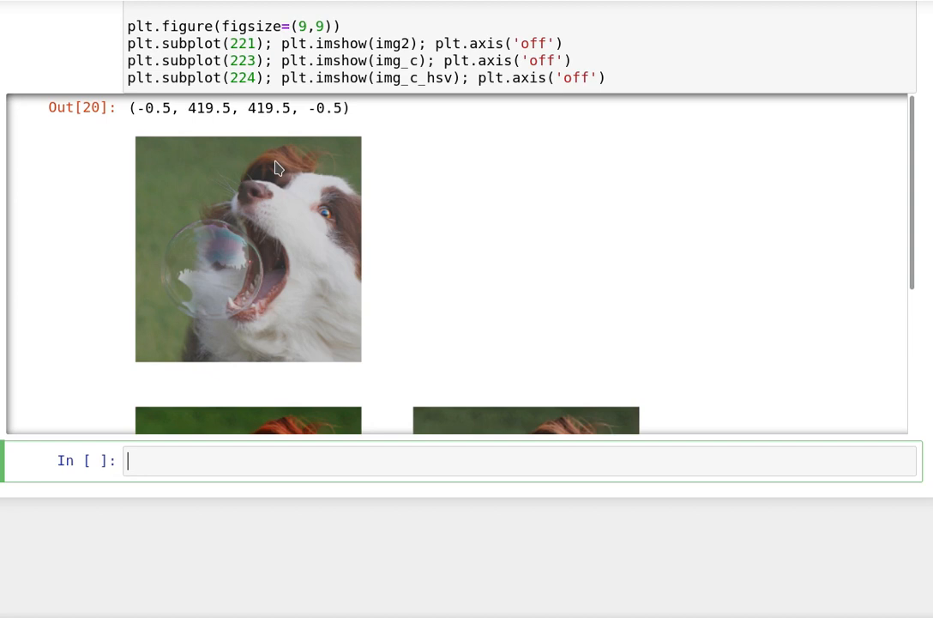
{"action": "scroll", "scroll_direction": "down", "scroll_amount": 3}
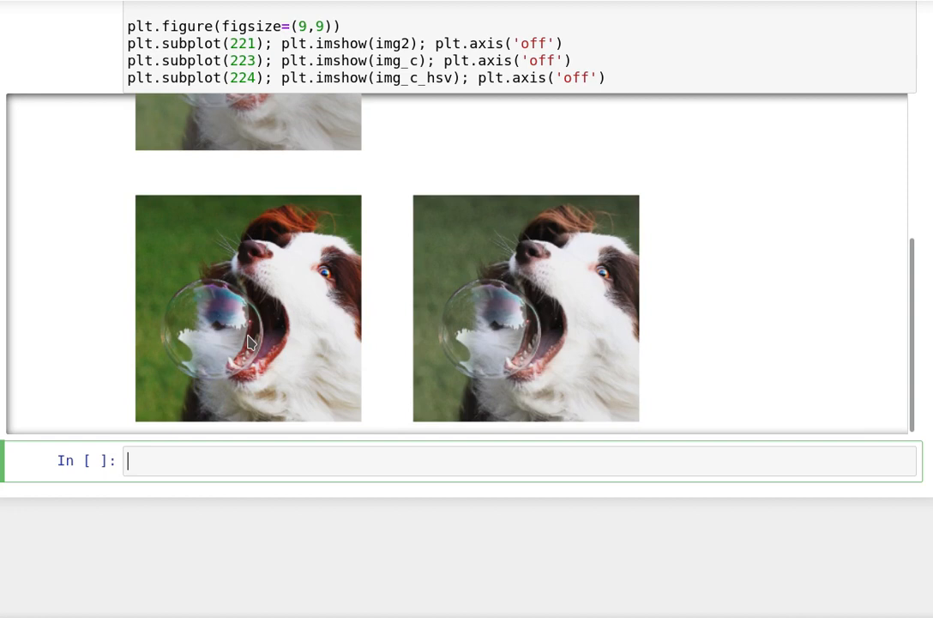
{"action": "mouse_move", "coordinate": [195, 368]}
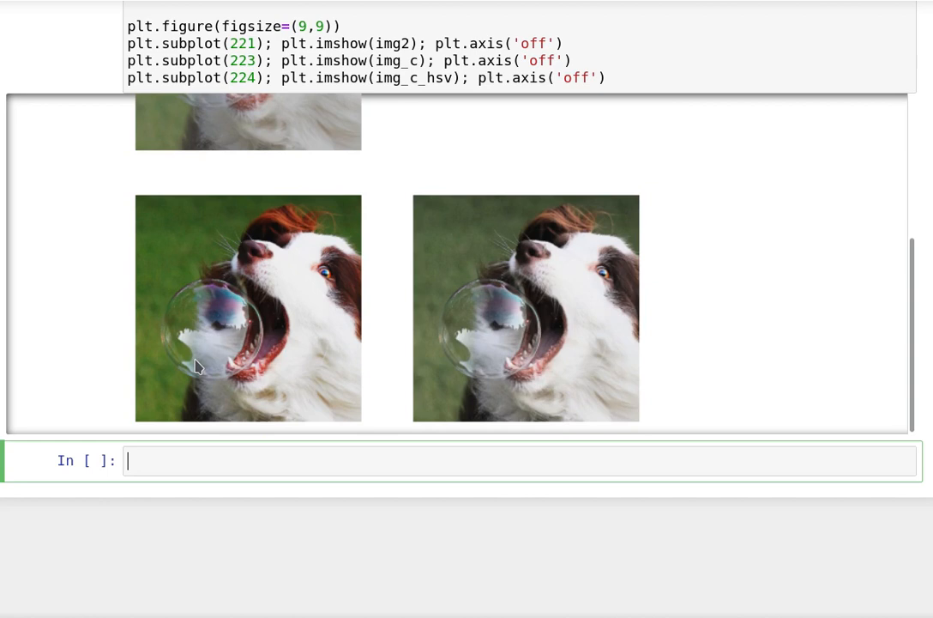
{"action": "mouse_move", "coordinate": [155, 353]}
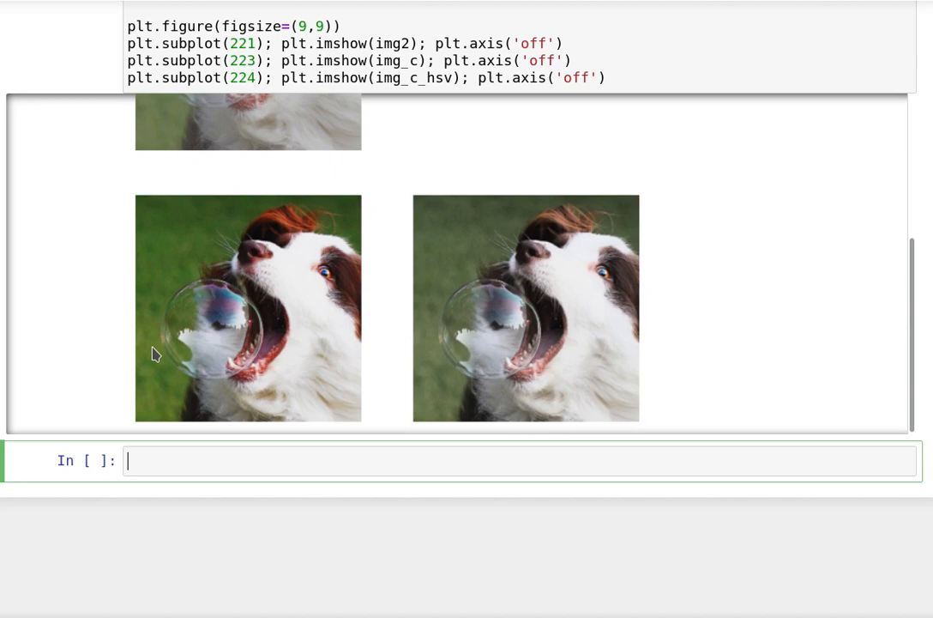
{"action": "mouse_move", "coordinate": [226, 244]}
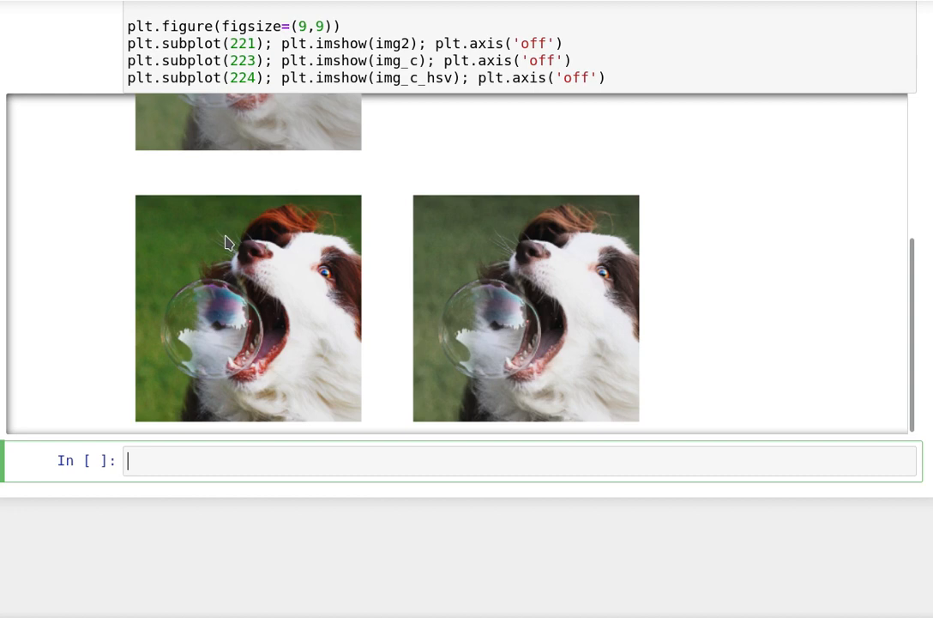
{"action": "mouse_move", "coordinate": [361, 276]}
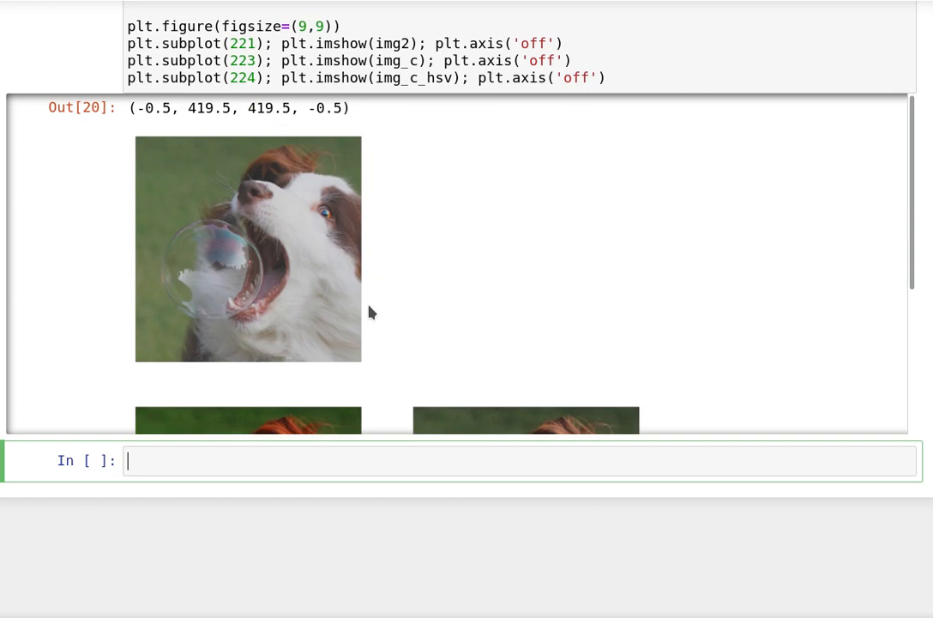
{"action": "scroll", "scroll_direction": "down", "scroll_amount": 3}
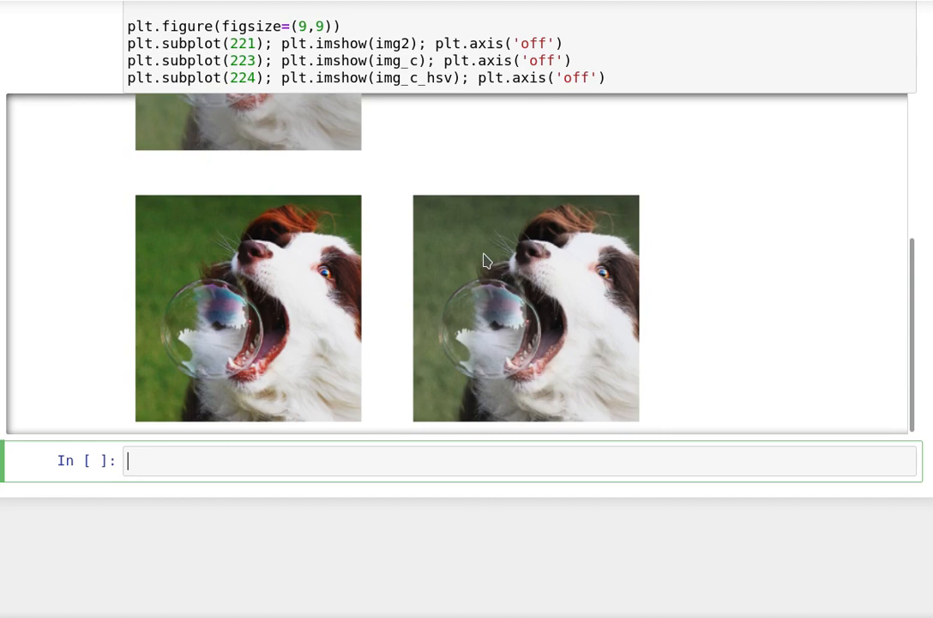
{"action": "scroll", "scroll_direction": "down", "scroll_amount": 3}
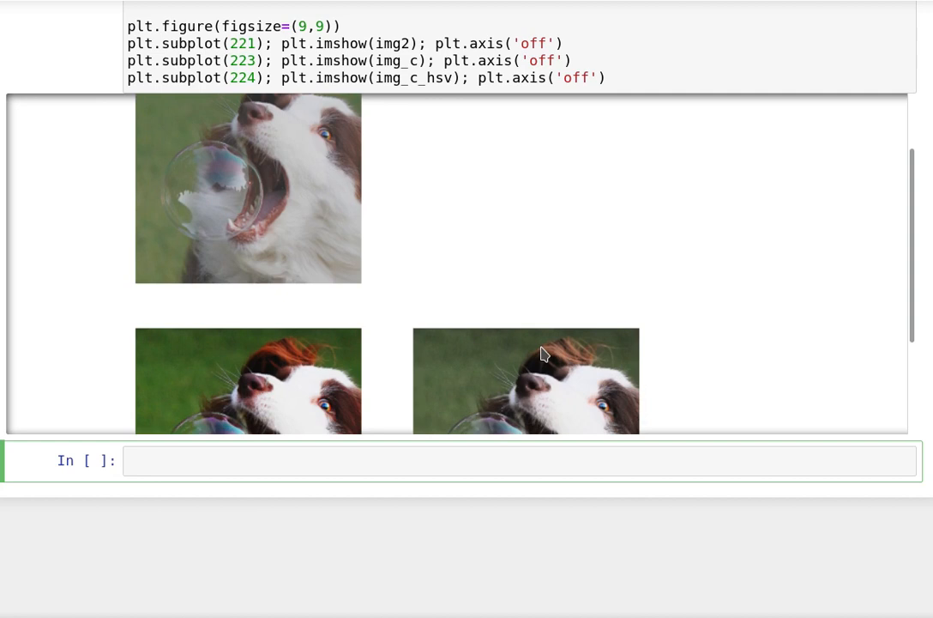
{"action": "scroll", "scroll_direction": "down", "scroll_amount": 3}
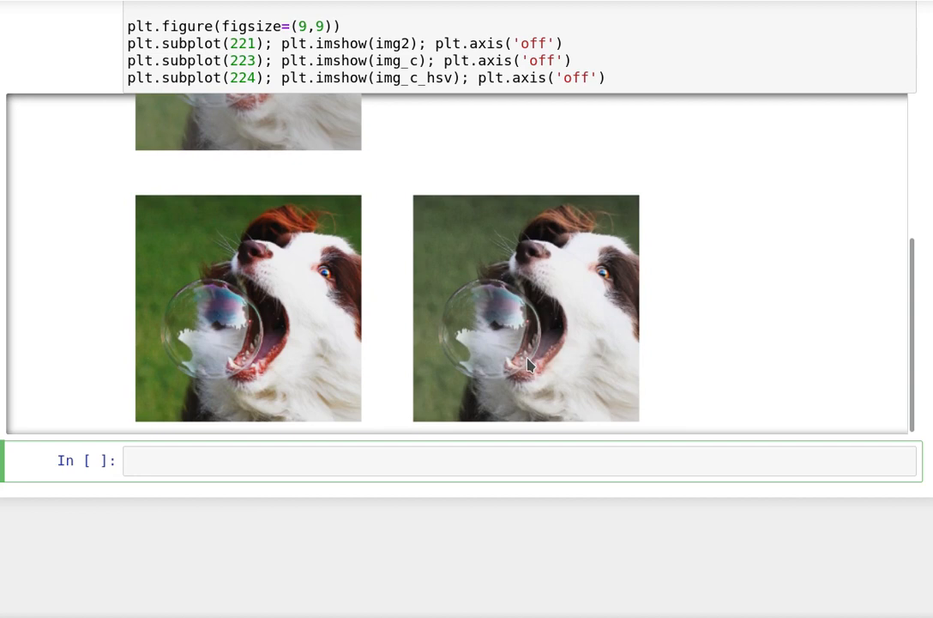
{"action": "mouse_move", "coordinate": [549, 361]}
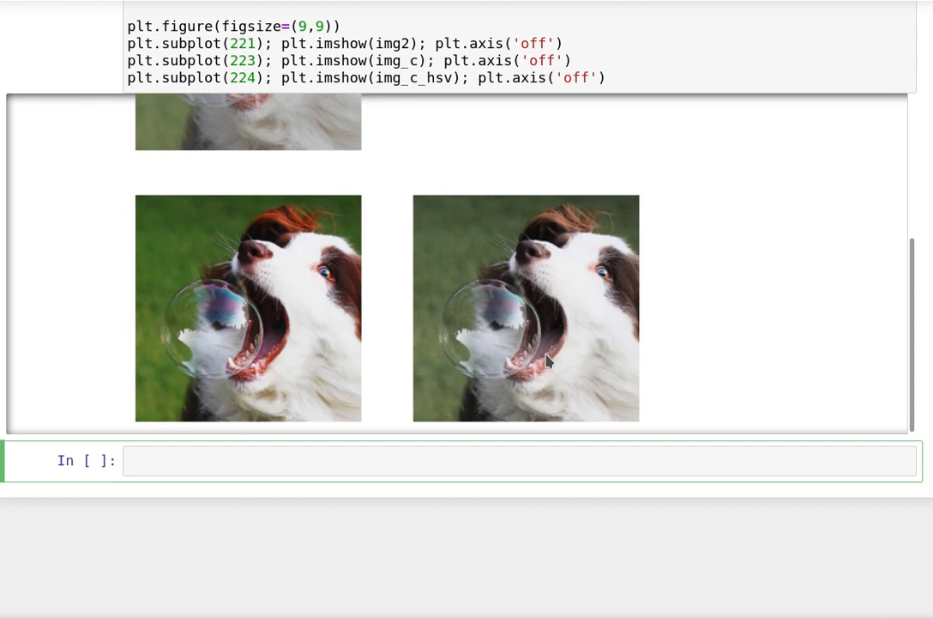
{"action": "scroll", "scroll_direction": "down", "scroll_amount": 3}
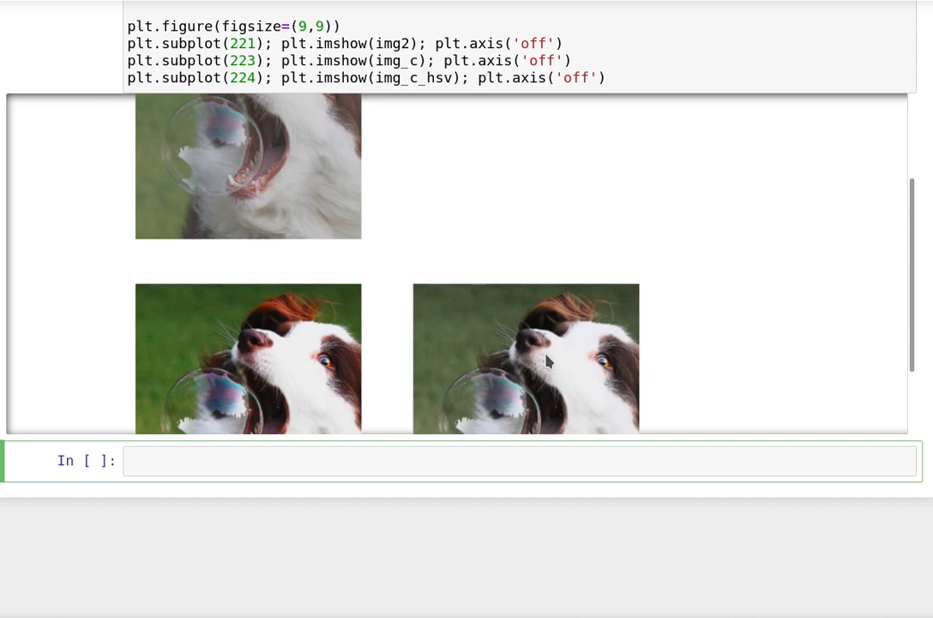